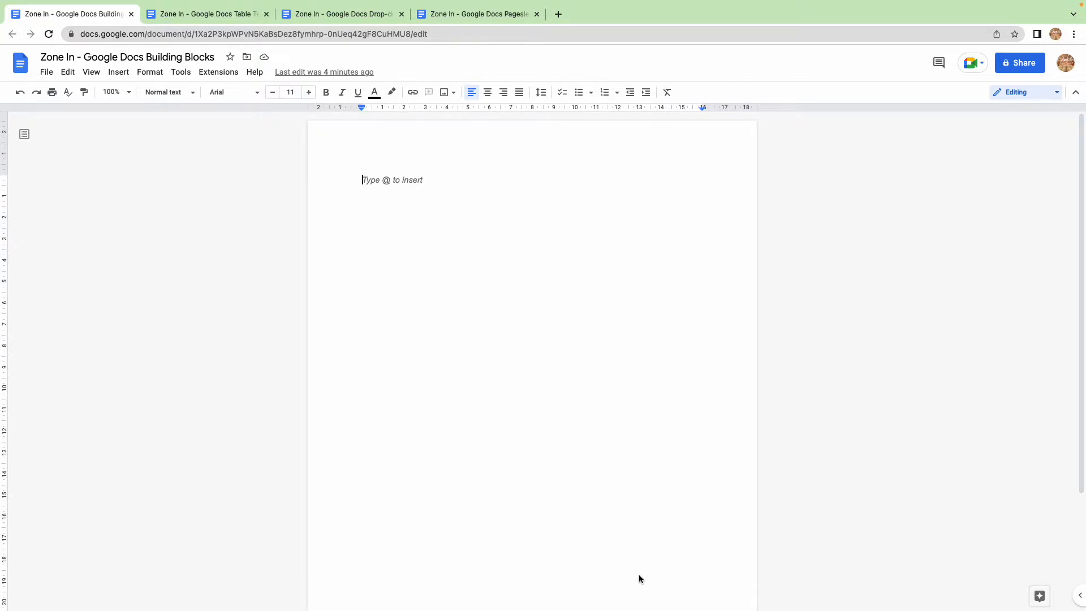
mouse_move(428, 185)
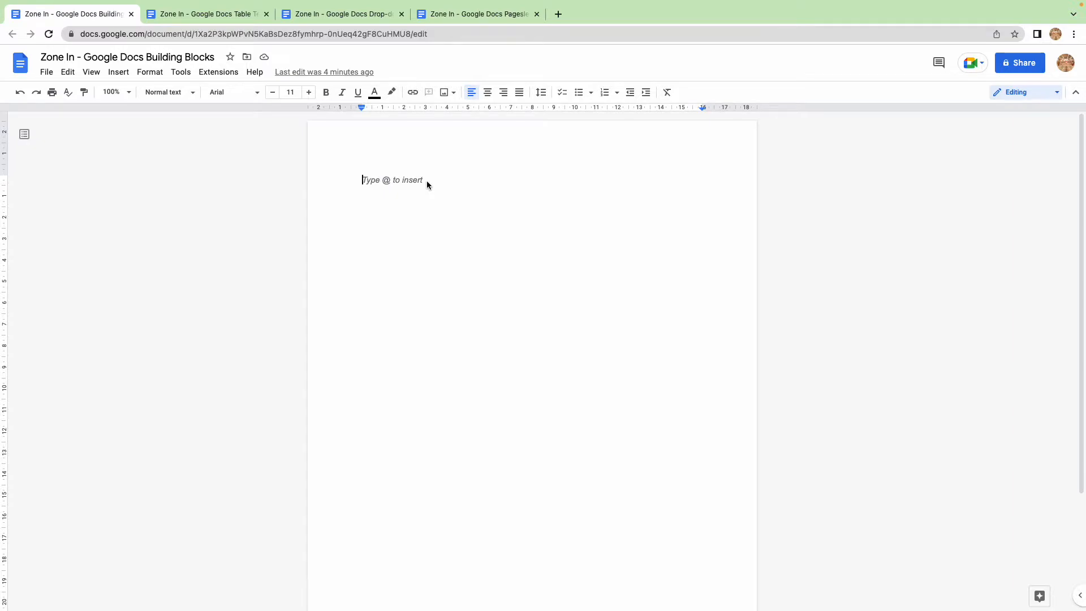
Step: Insert a link chip to the 'Zone IN - Use Google Meet' file via the @ menu
text(@)
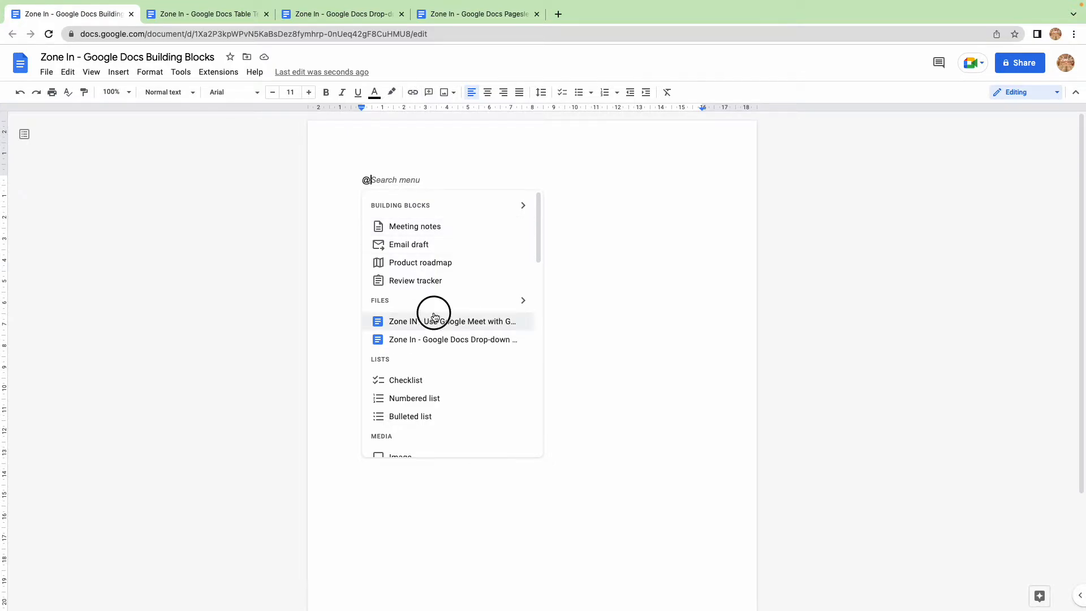
click(452, 321)
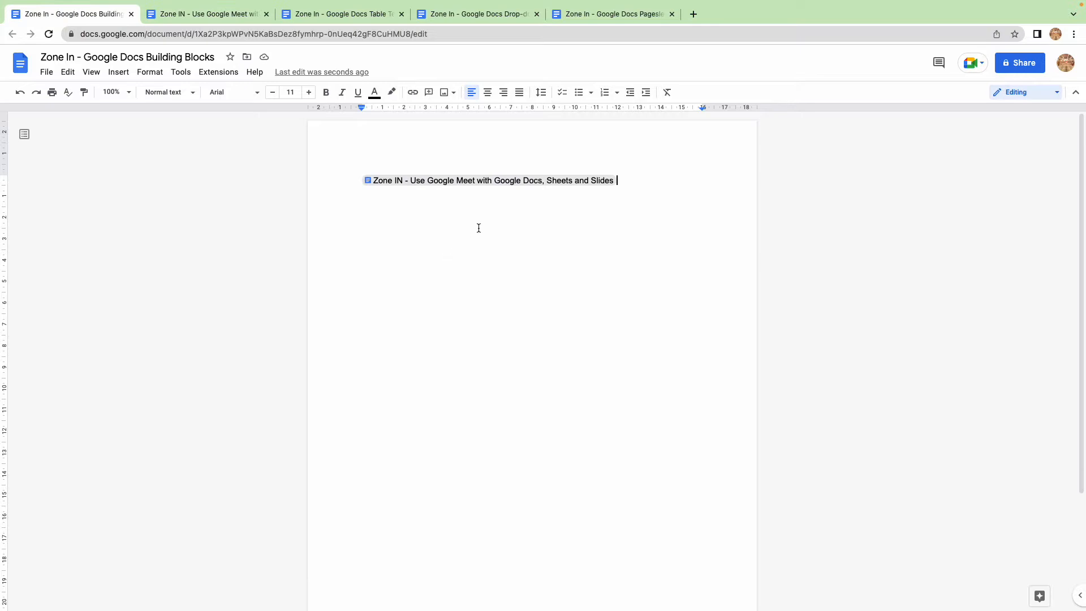
mouse_move(501, 222)
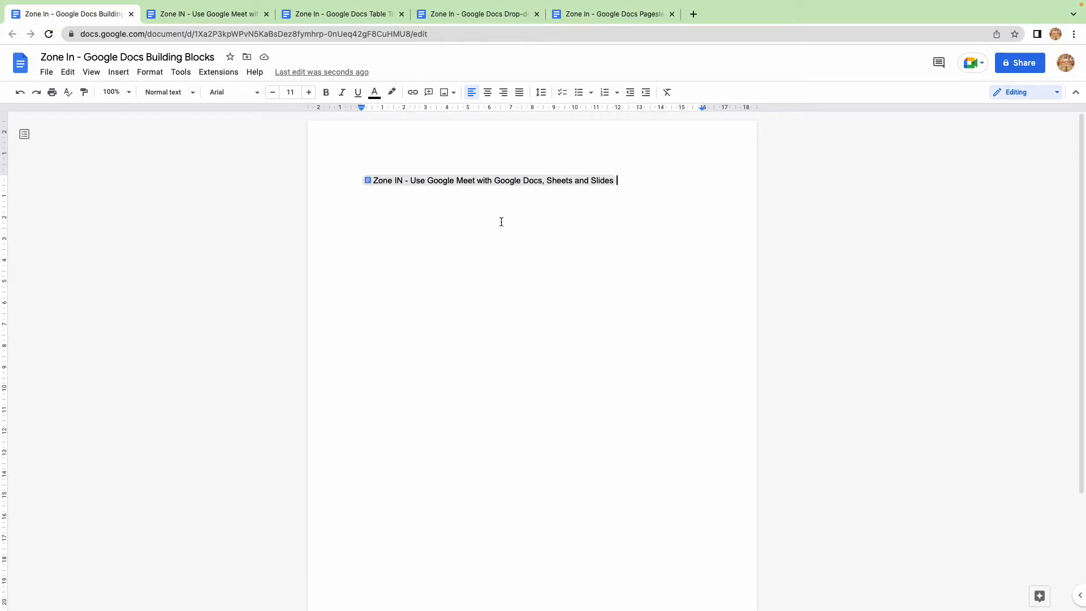
mouse_move(635, 178)
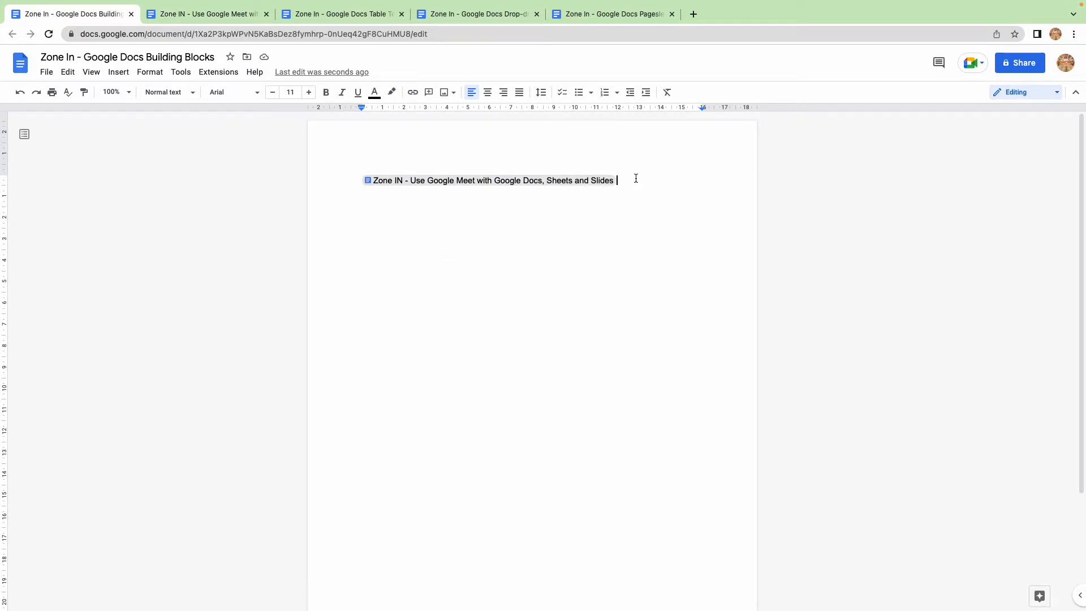
text(@)
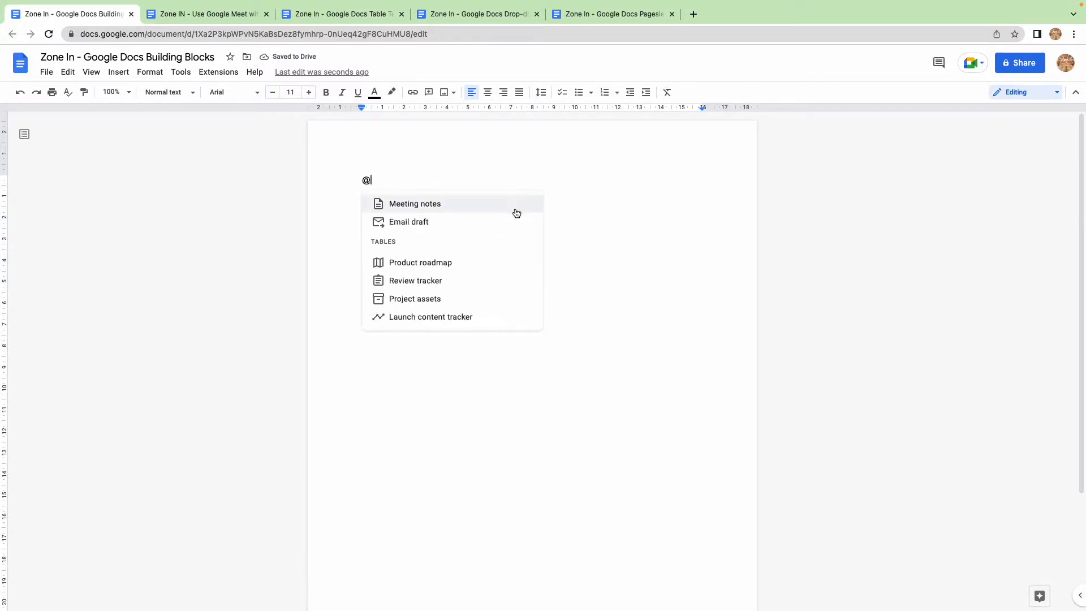
mouse_move(468, 270)
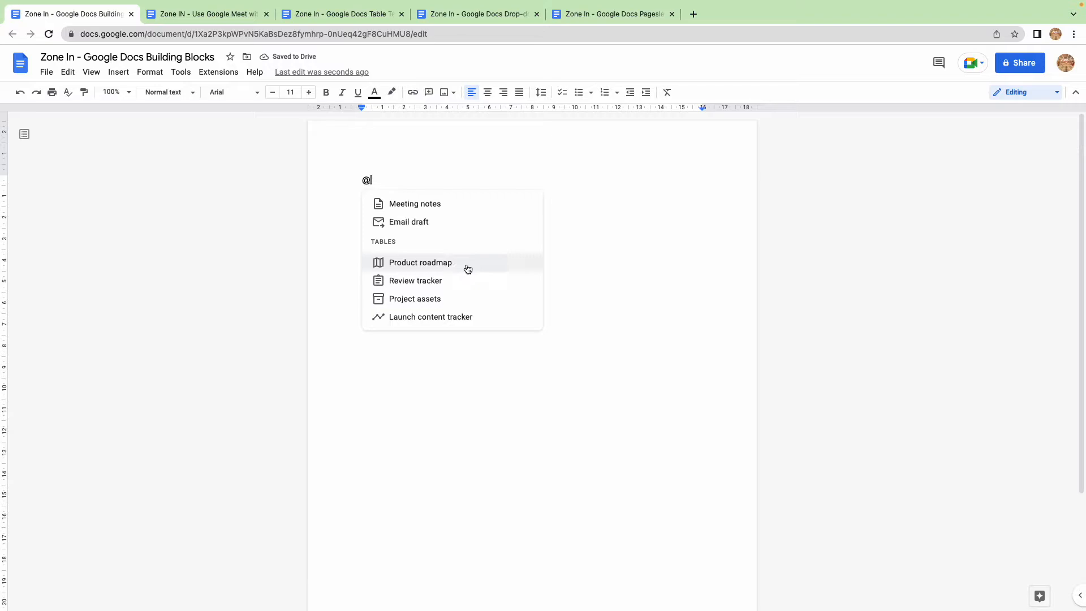
Step: Insert the Product roadmap and Launch content tracker tables, then clear the page
click(419, 262)
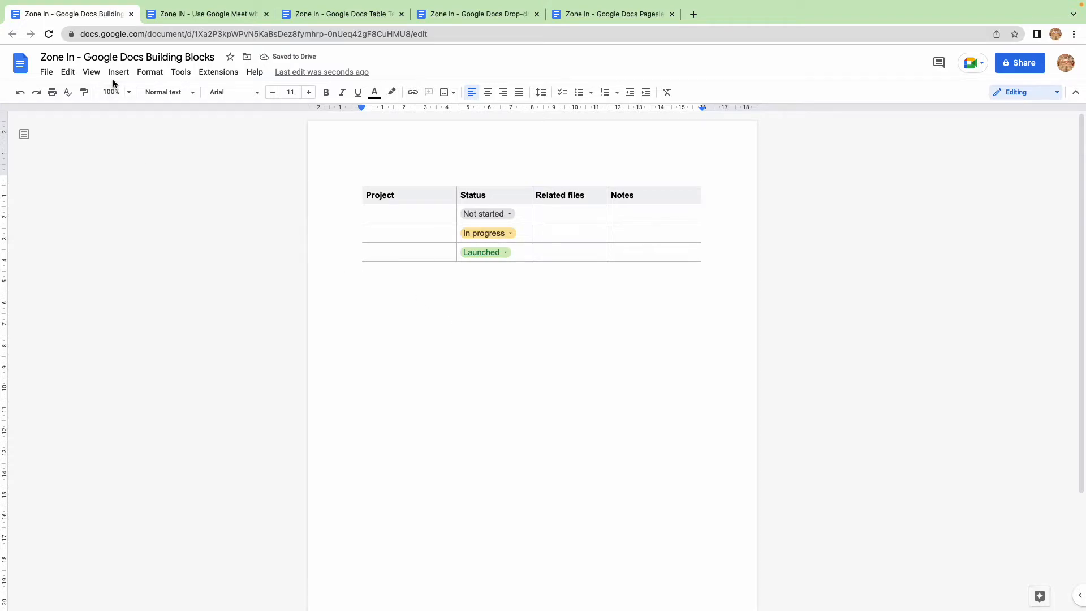
click(119, 71)
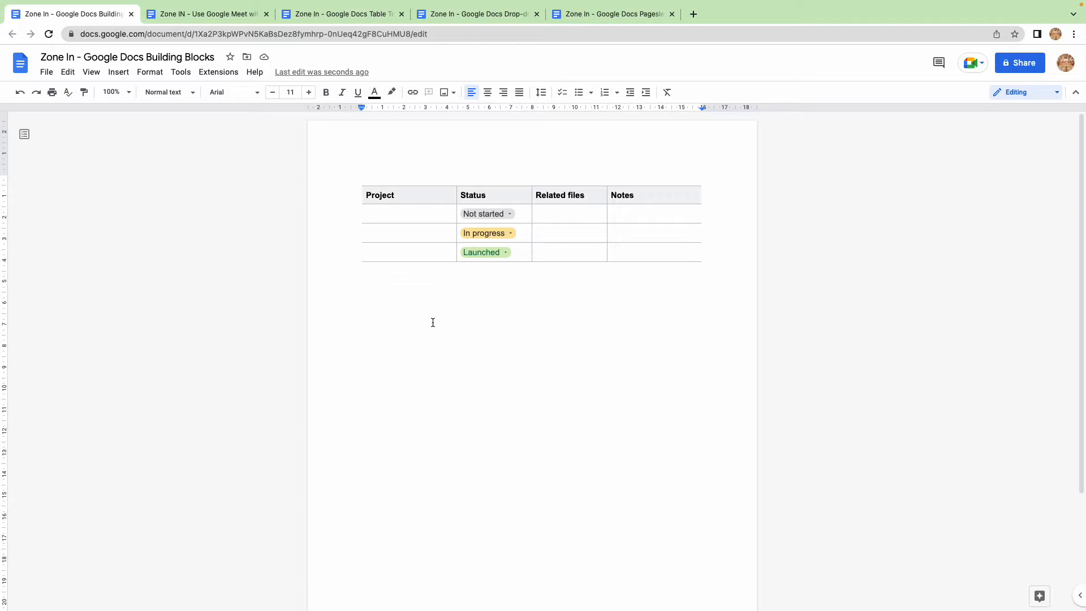
text(@)
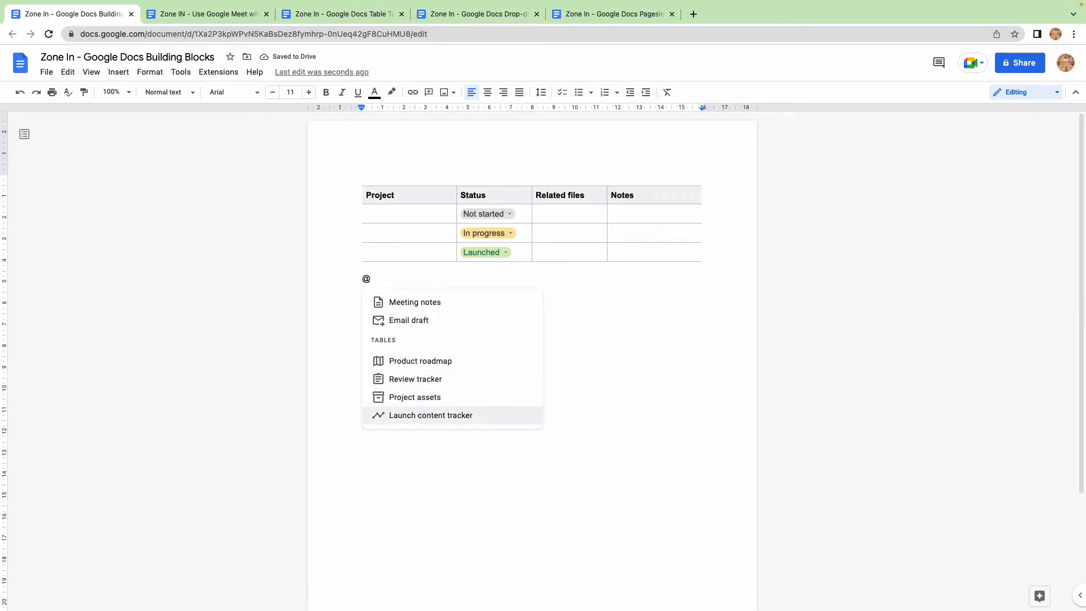
click(430, 415)
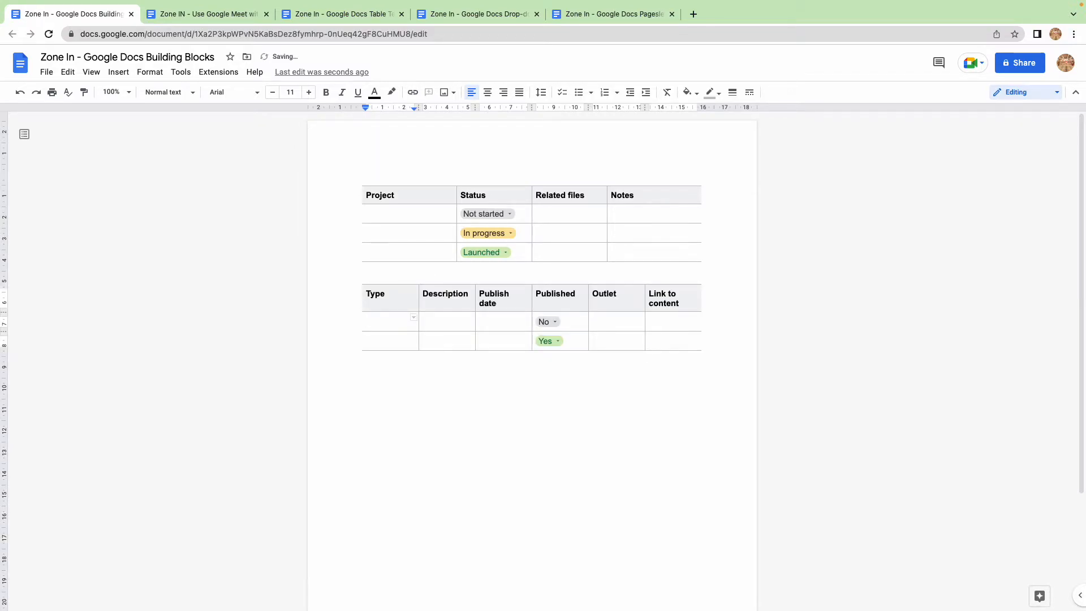
click(386, 321)
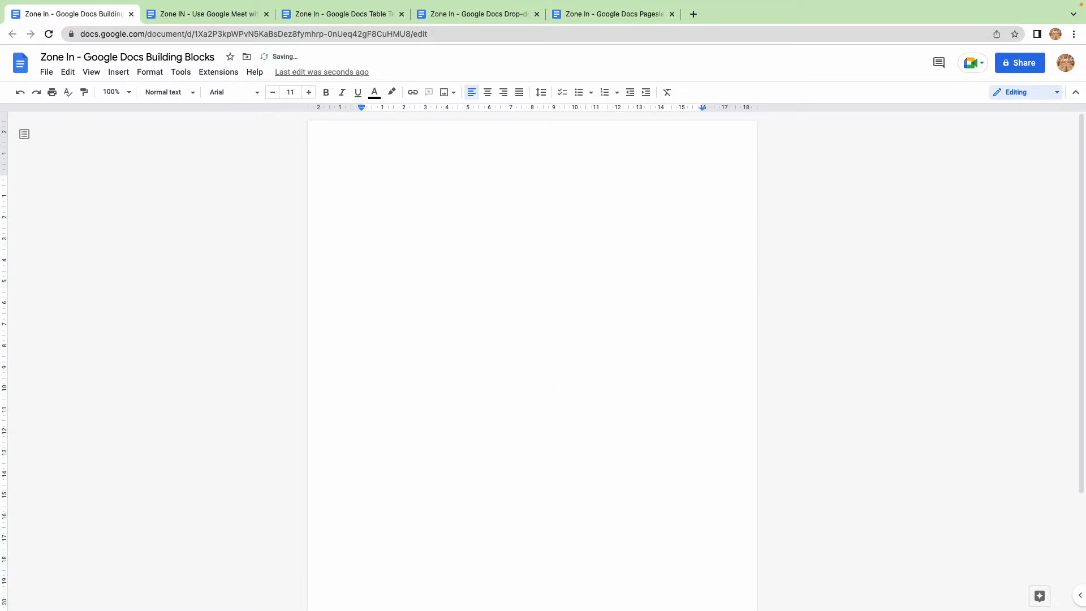
click(362, 180)
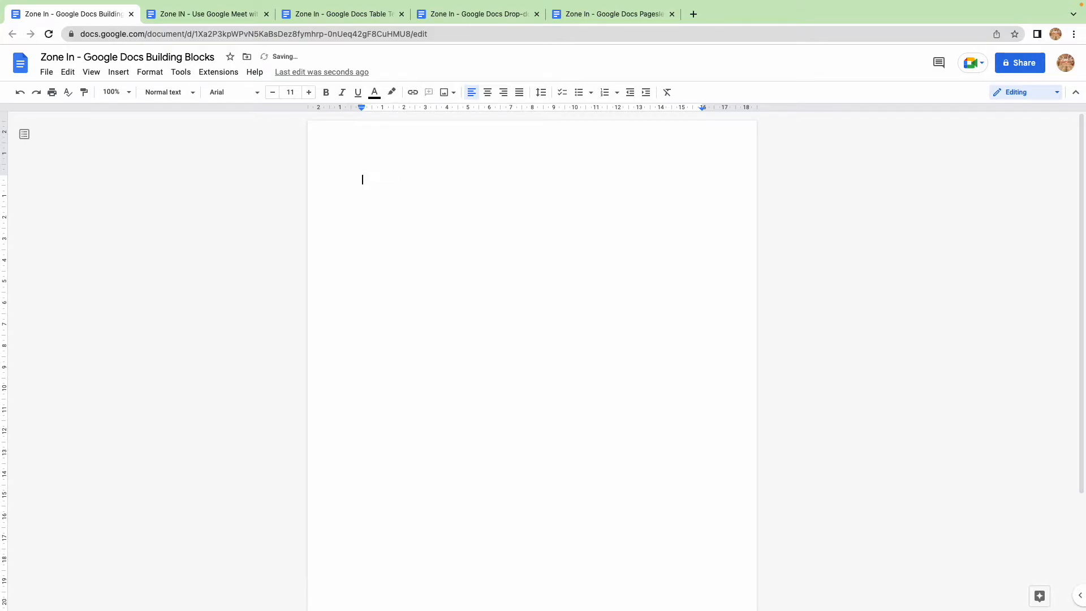
text(@)
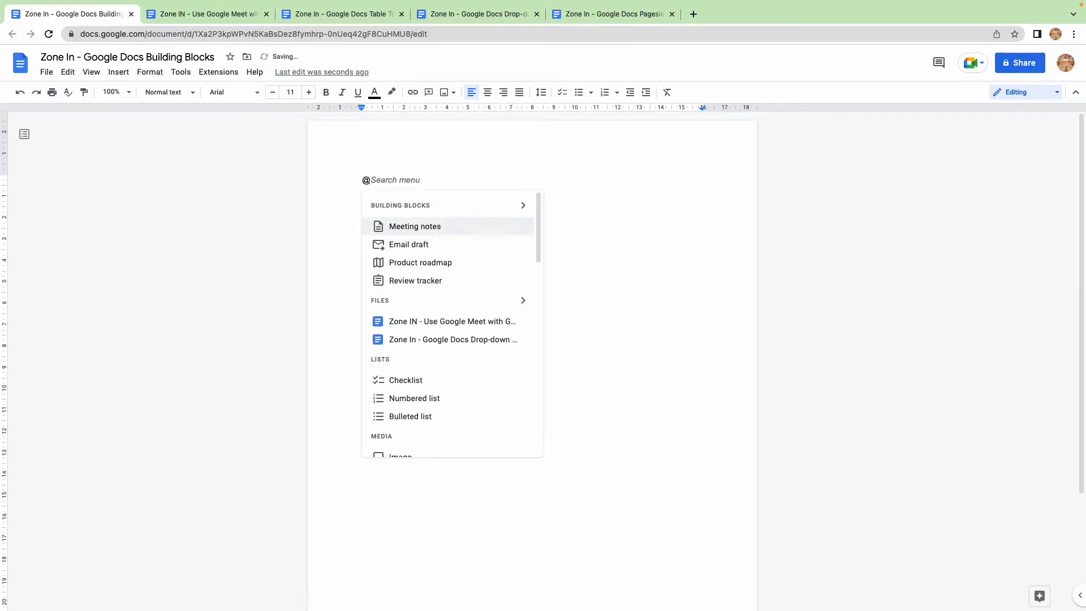
mouse_move(408, 245)
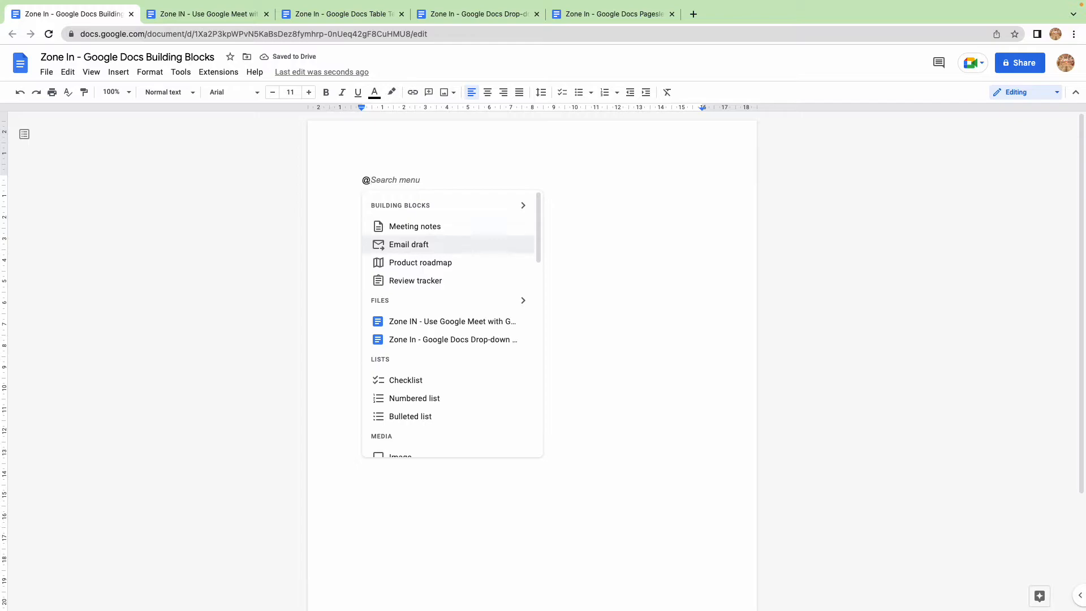
click(410, 244)
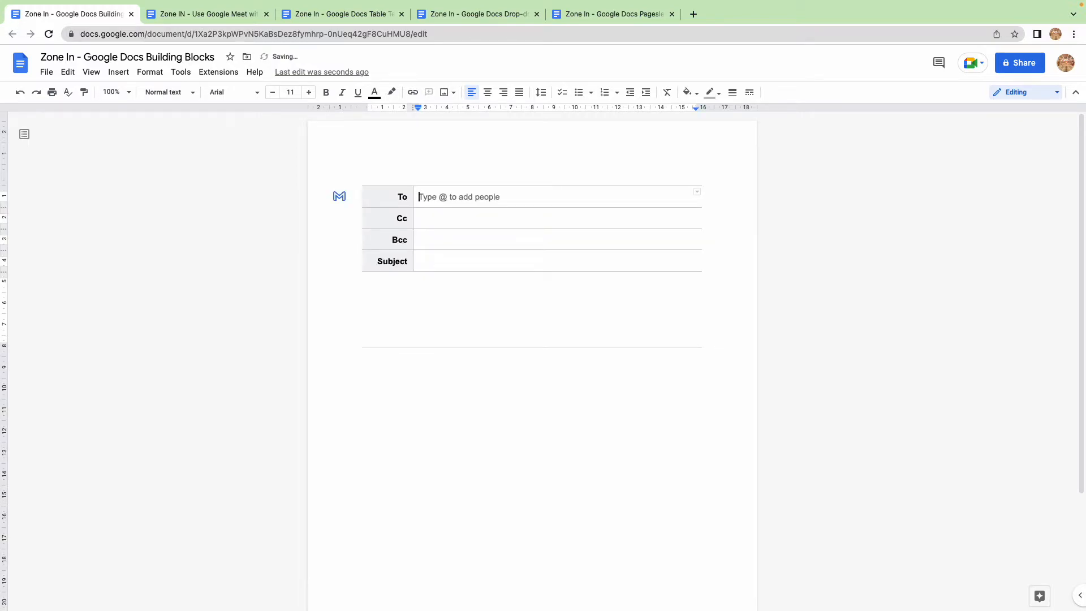
text(test)
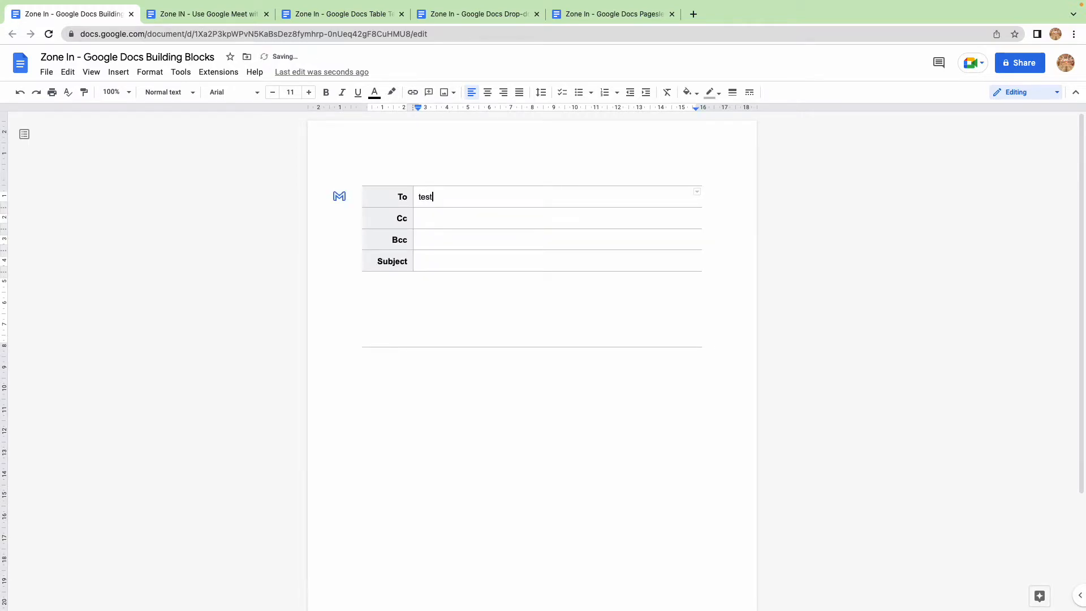
text(@goo)
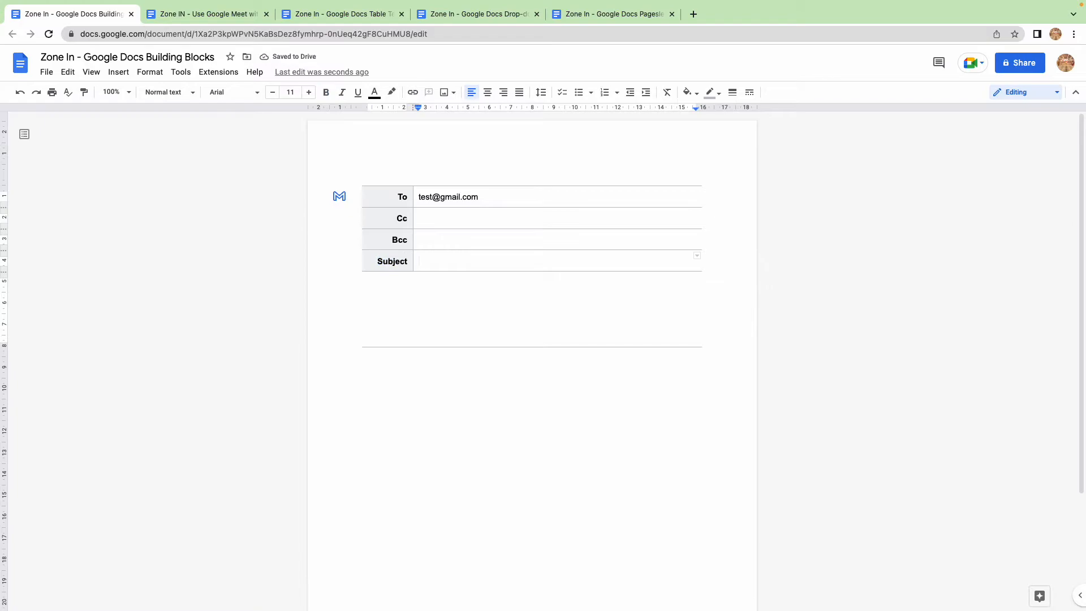
Step: Write the subject 'GDocs Building Blocks The Future!' and the body praising the feature
text(GDocs Bu)
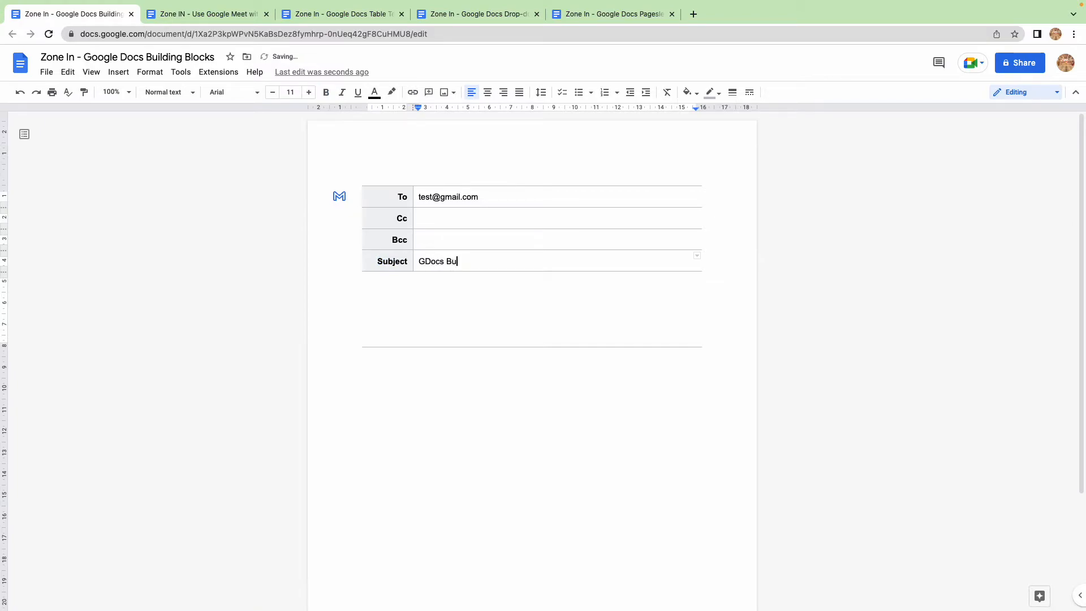
text(ilding Blocks Are t)
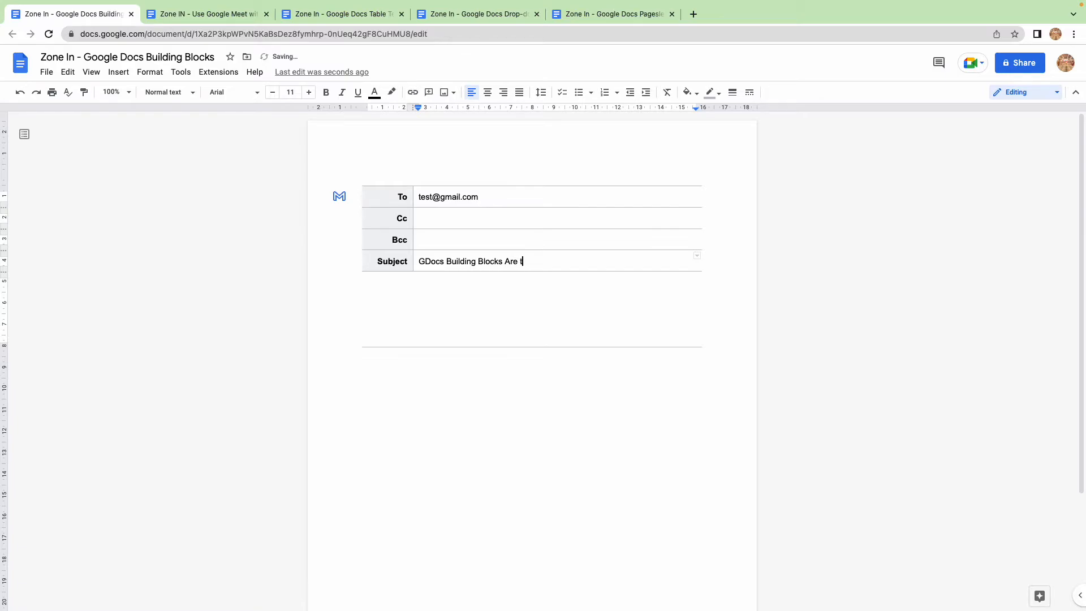
text(The)
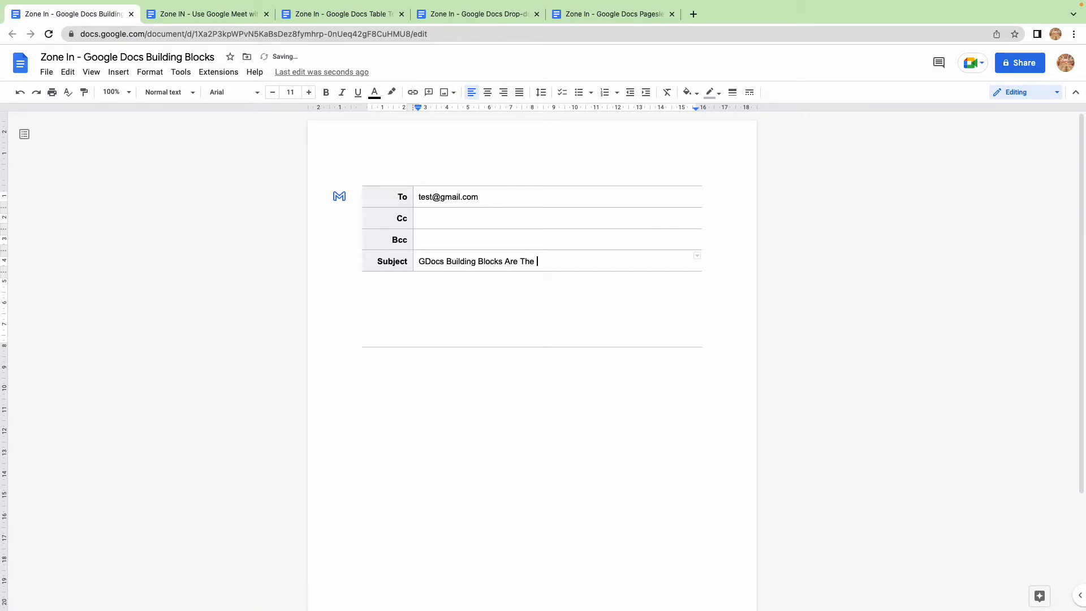
text(Future!)
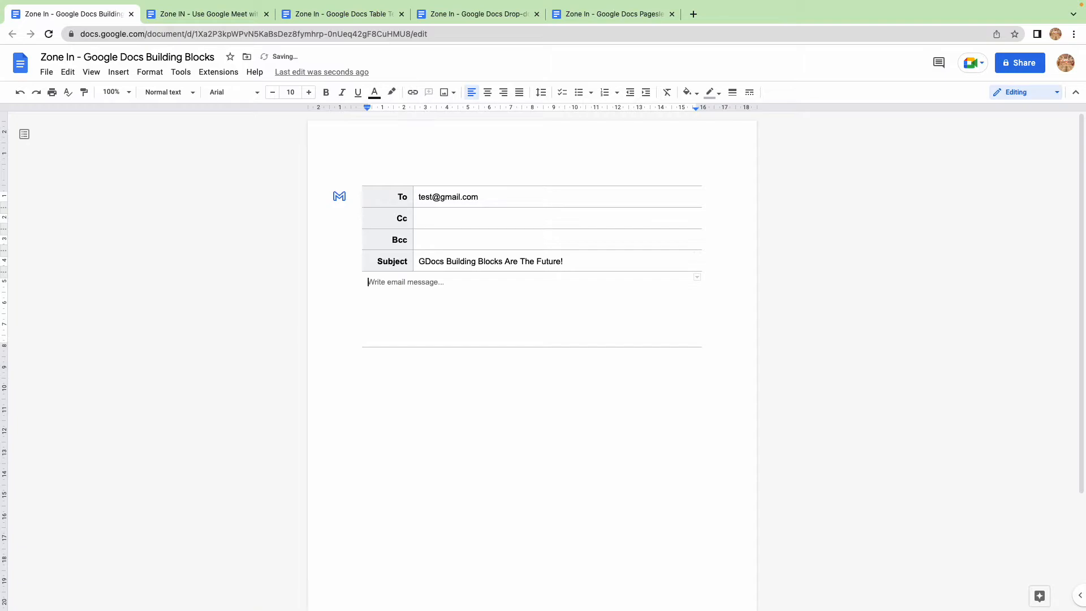
text(H)
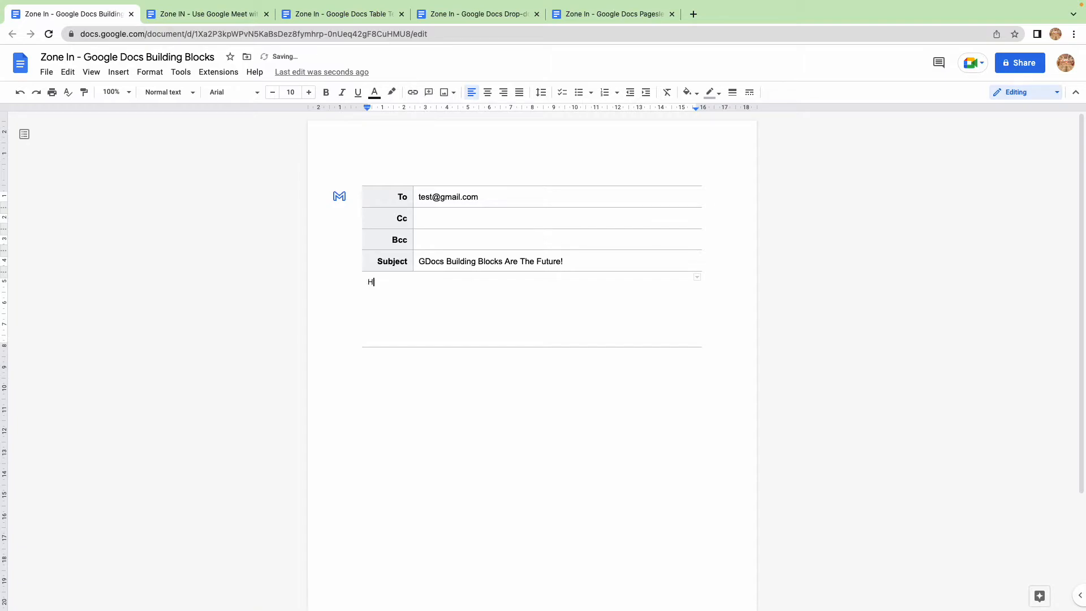
text(i,)
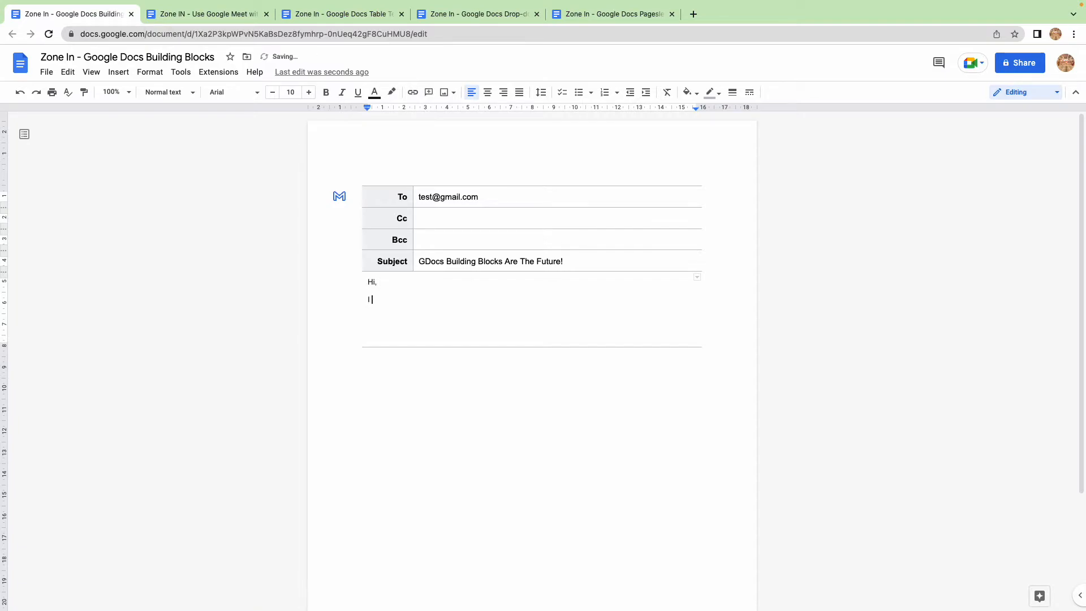
text(love your)
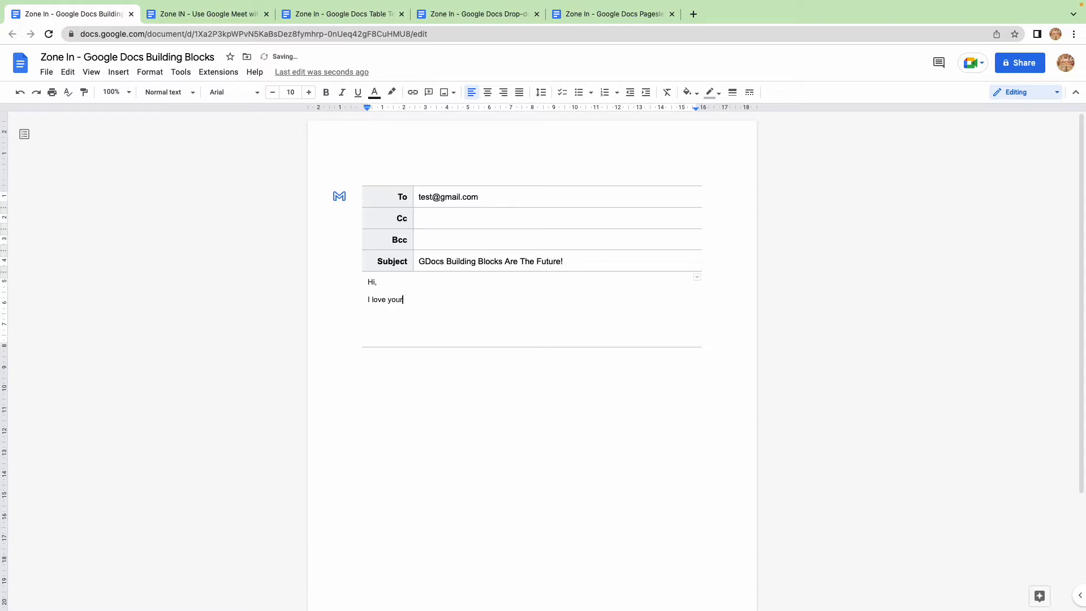
text(this feature. It sam)
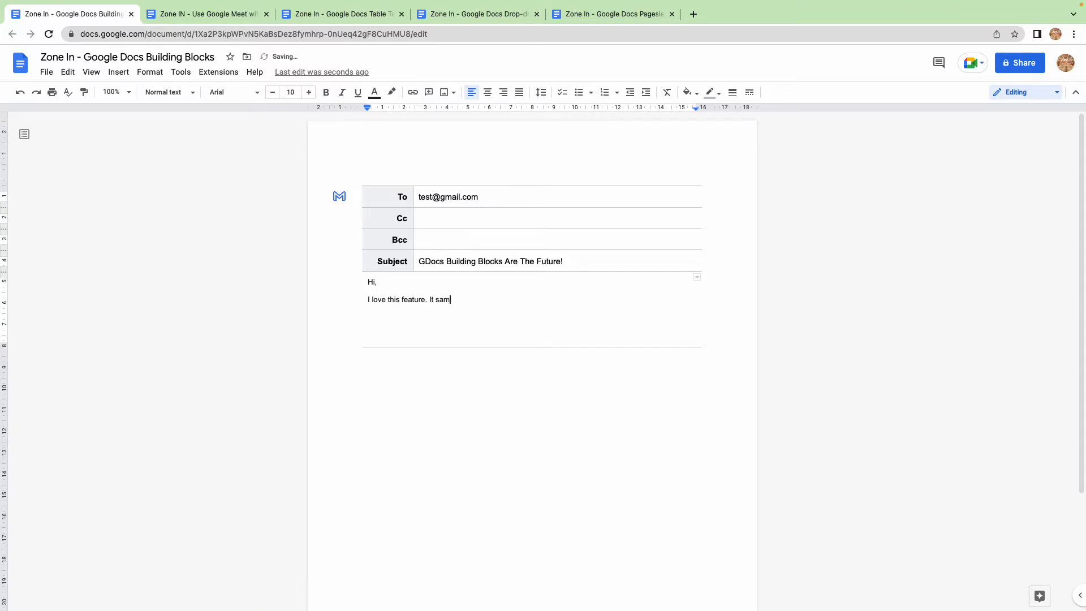
text(ves)
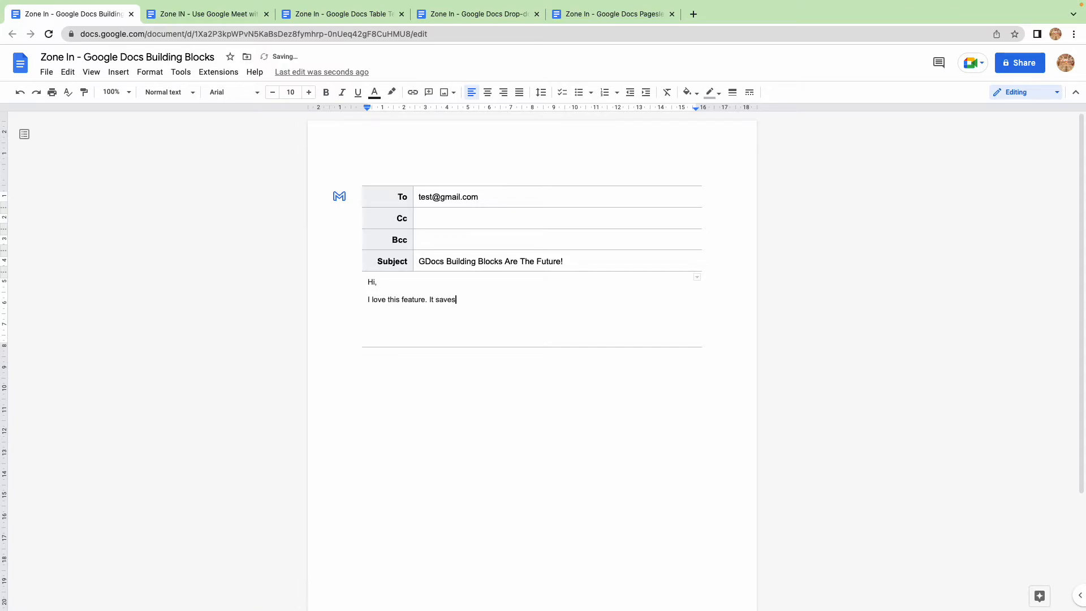
text(so much time!)
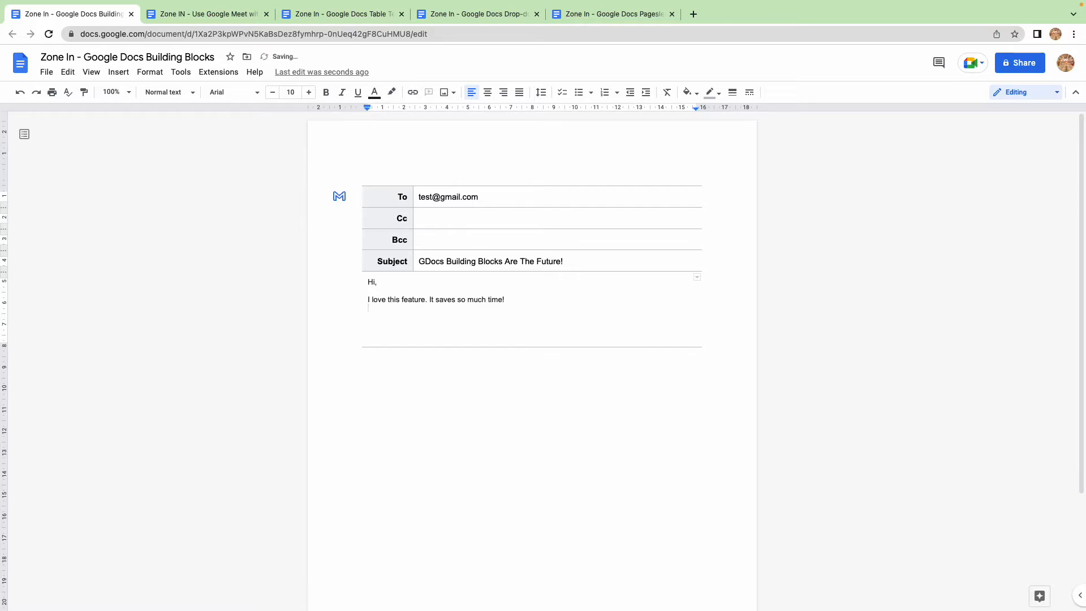
Step: Close the draft with 'Kind regards,' and the corrected signature 'Zone In'
text(Kind regar)
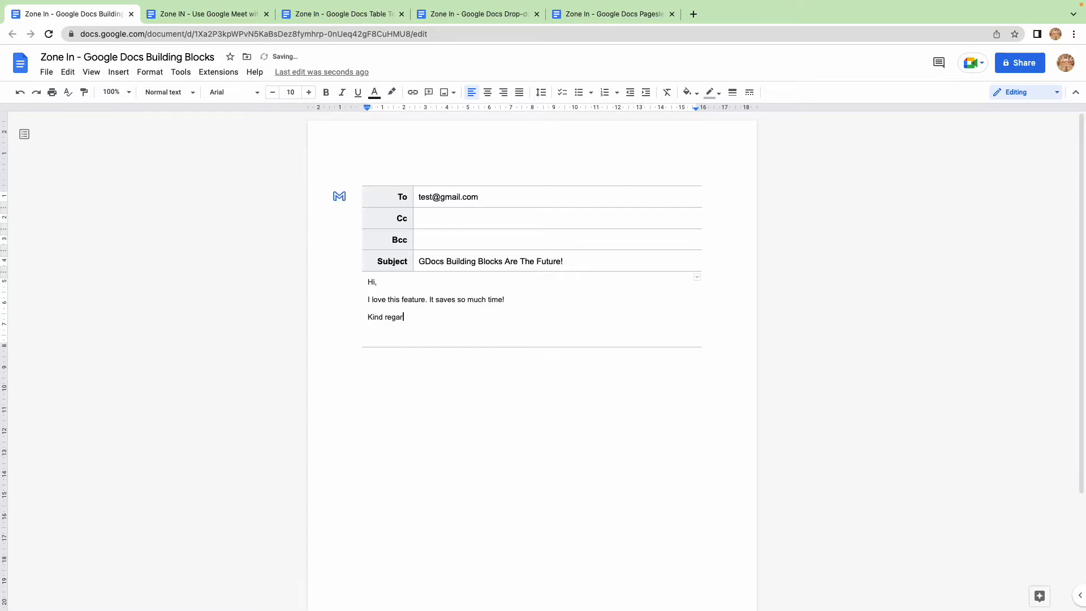
text(ds,)
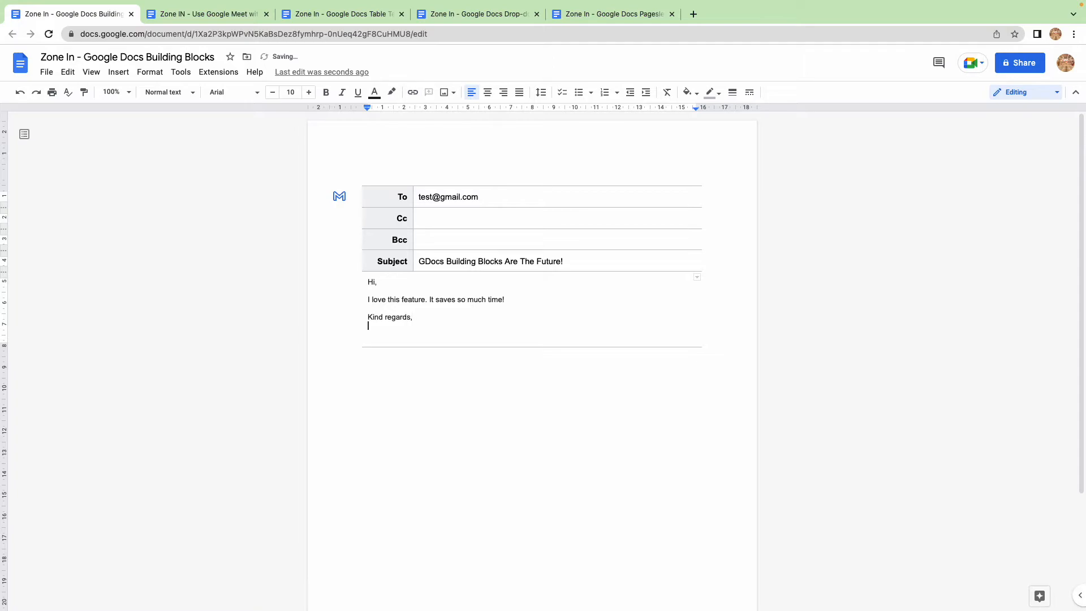
text(Zone IN)
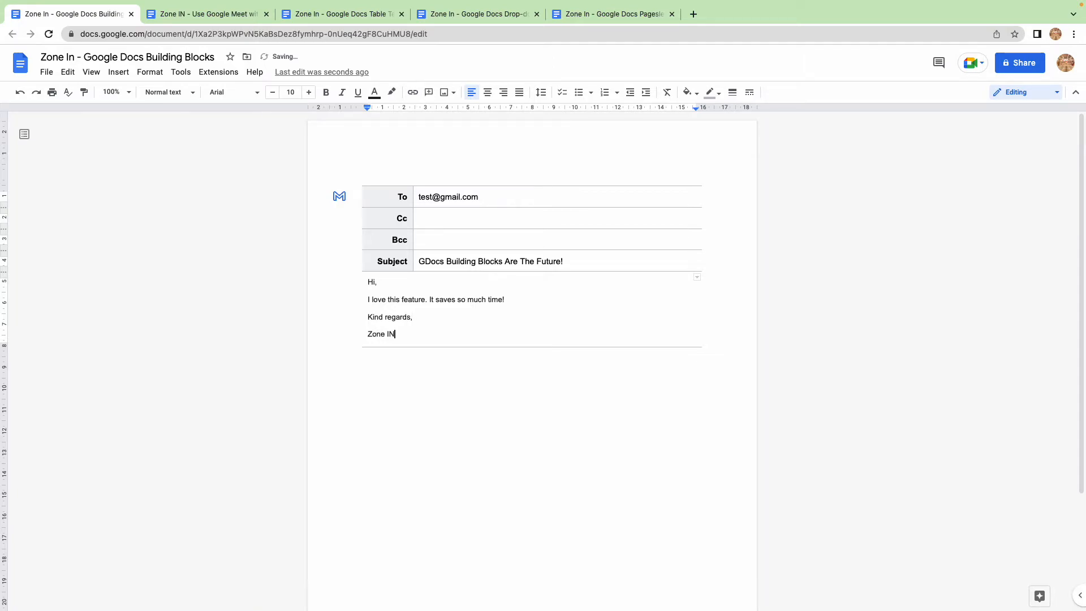
key(Backspace)
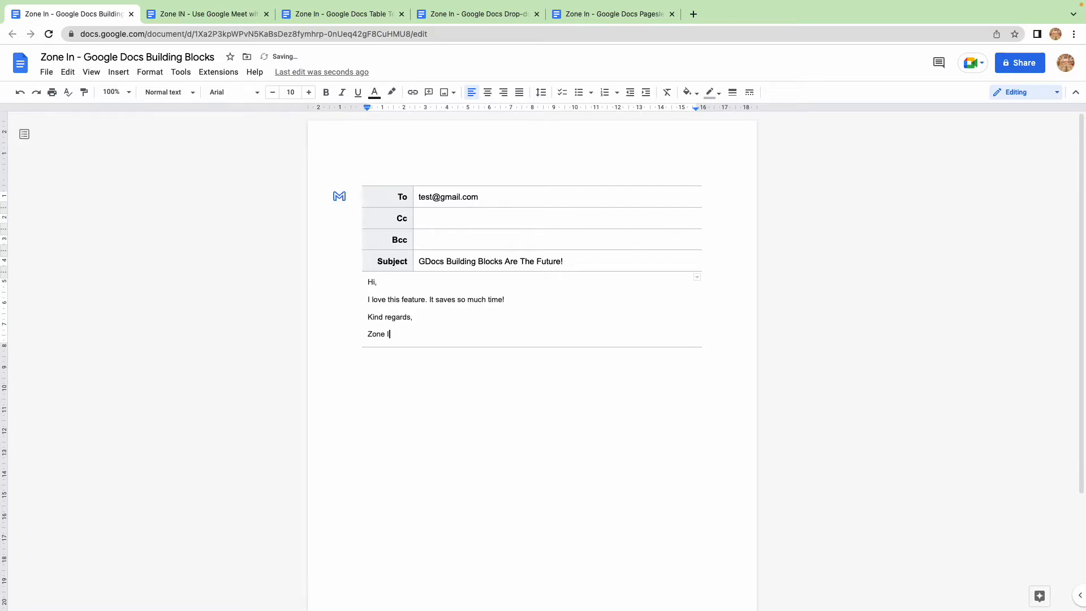
key(enter)
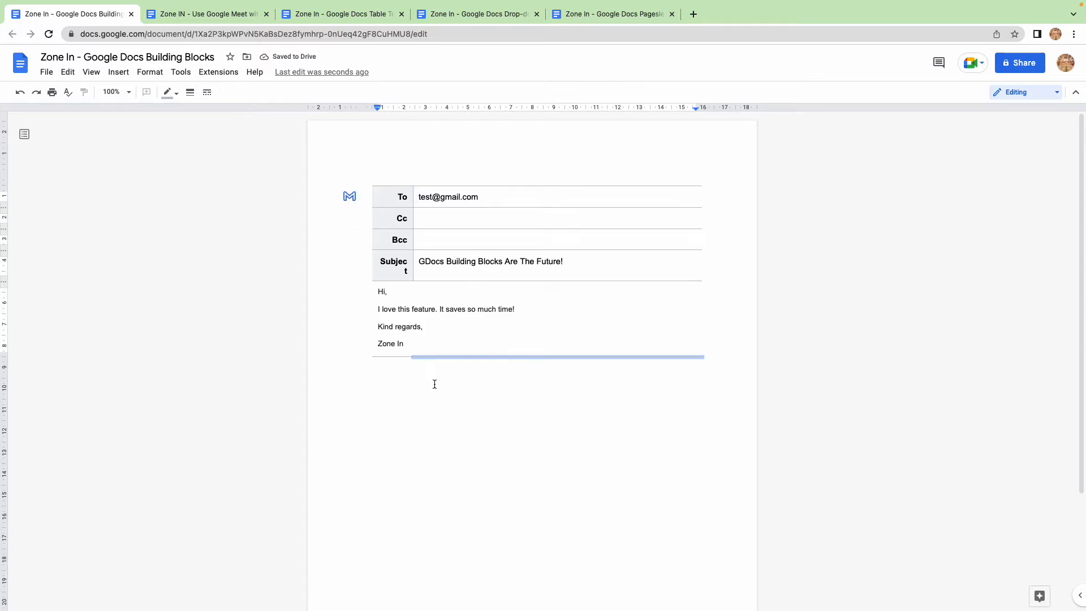
Step: Send the draft as a Gmail message and return to the Docs document
click(350, 196)
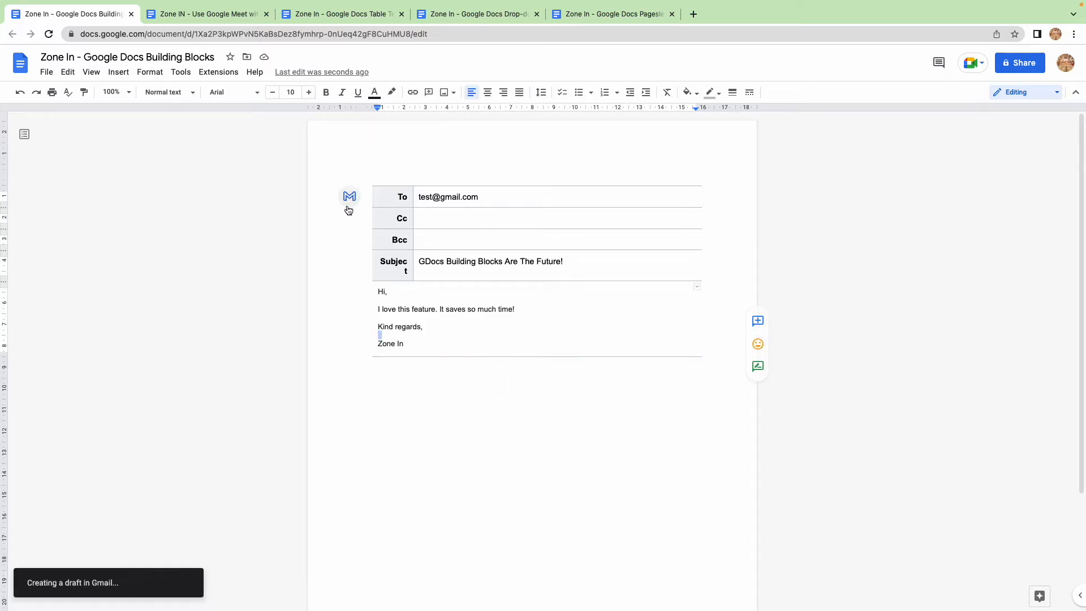
click(349, 196)
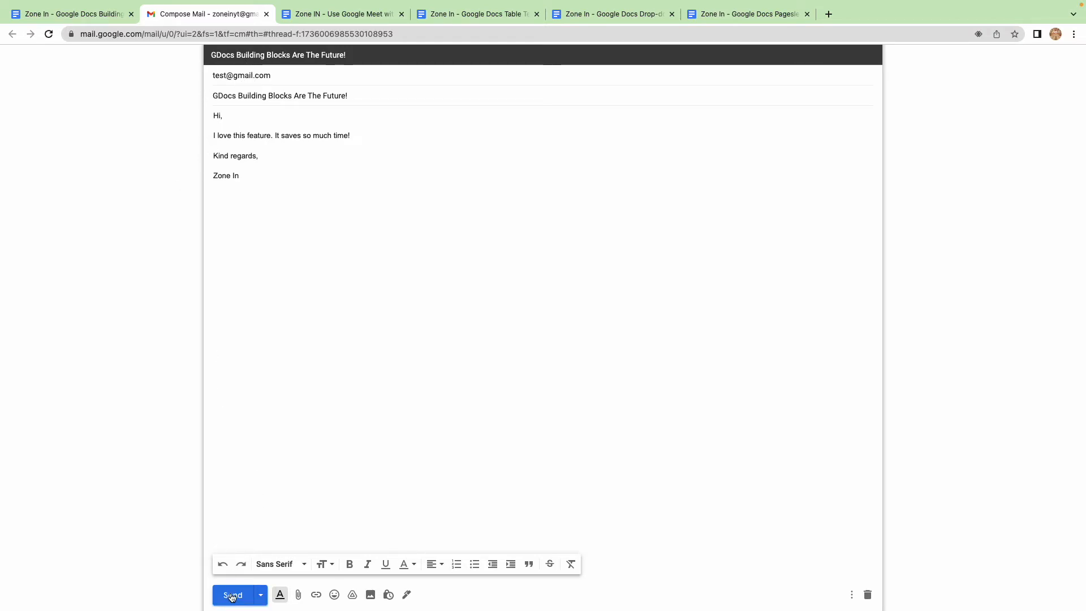
click(233, 594)
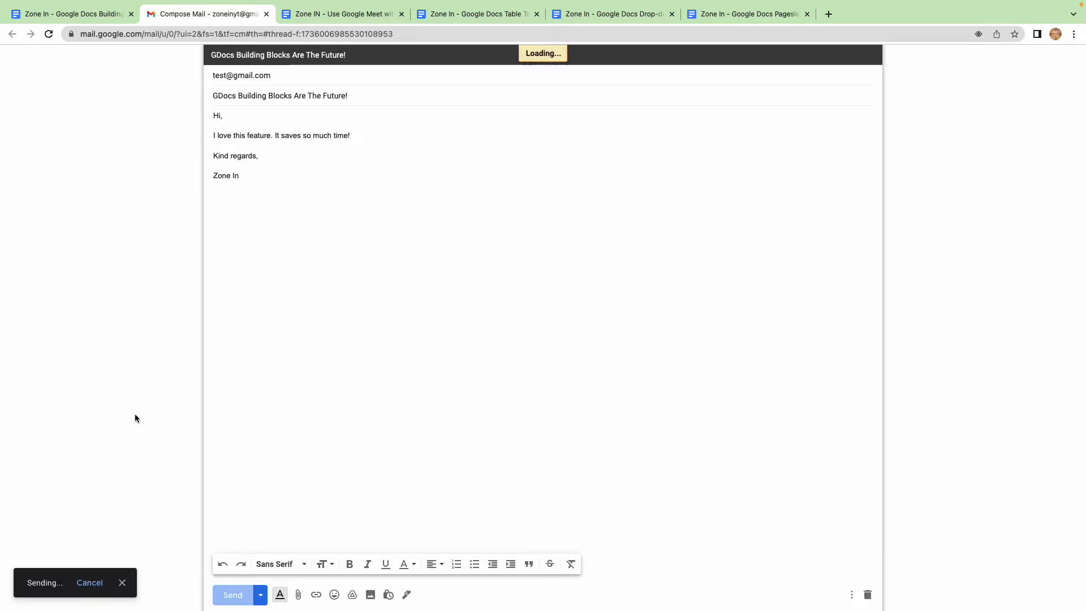
click(69, 13)
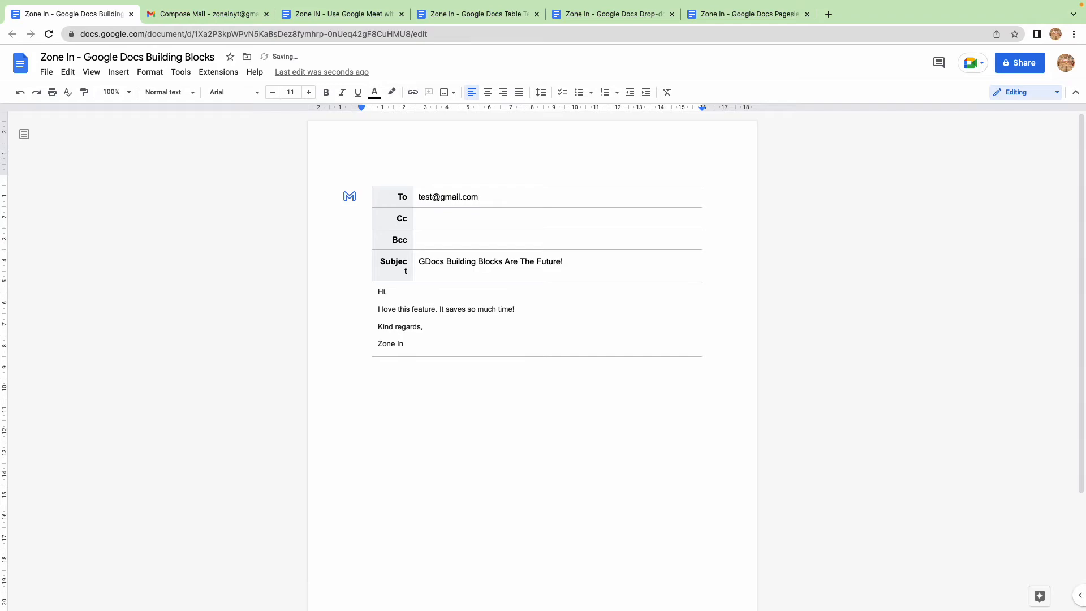
Step: Remove the email draft block, leaving the page empty for a new @ entry
text(@)
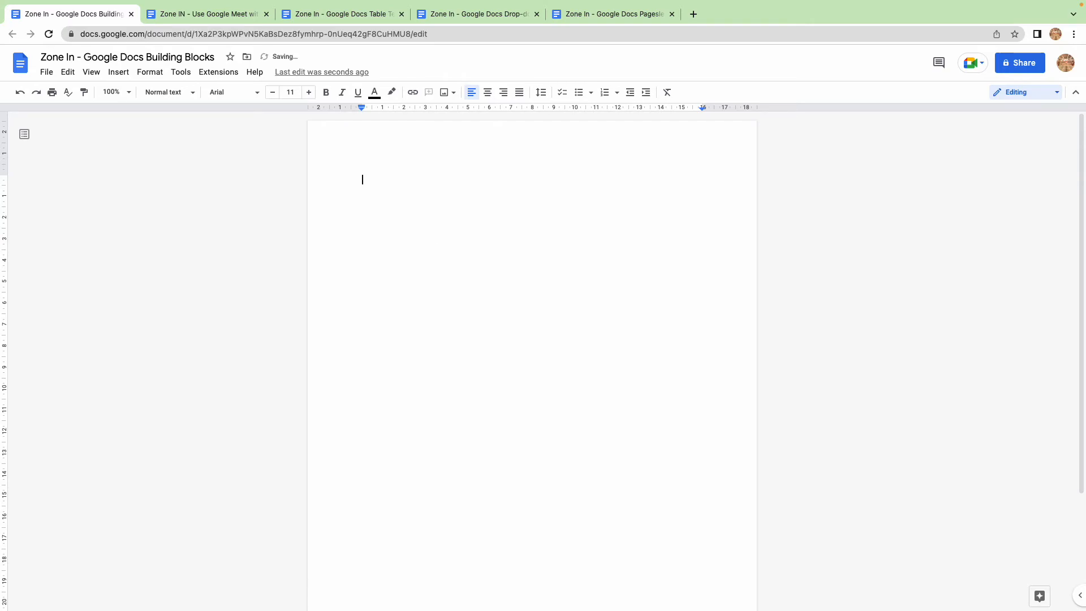
Step: Scroll the @ menu through building blocks, lists, dates, headings, page components and tables
text(@)
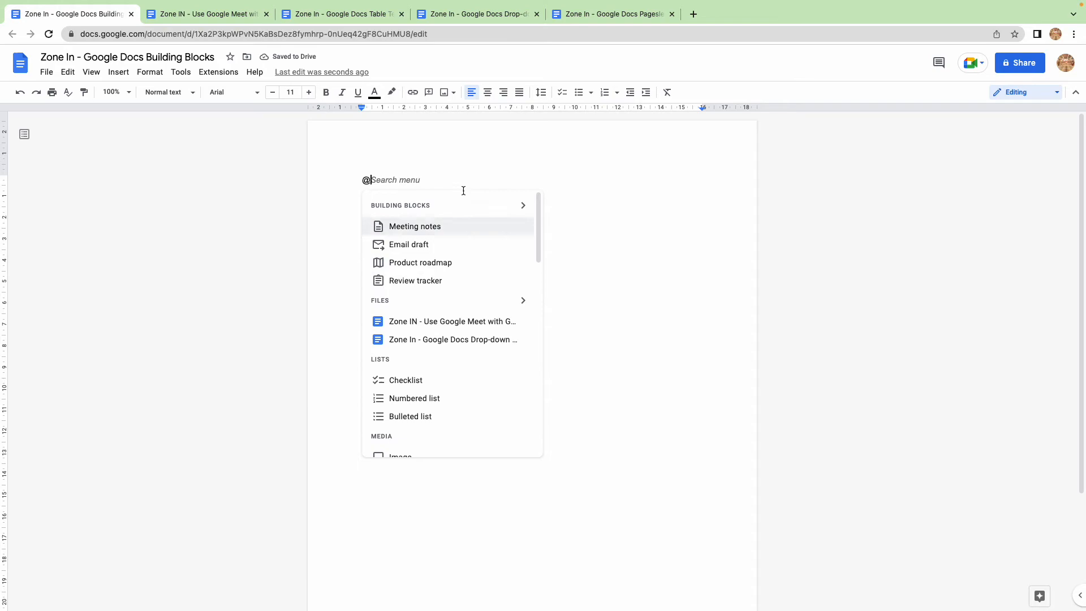
mouse_move(474, 285)
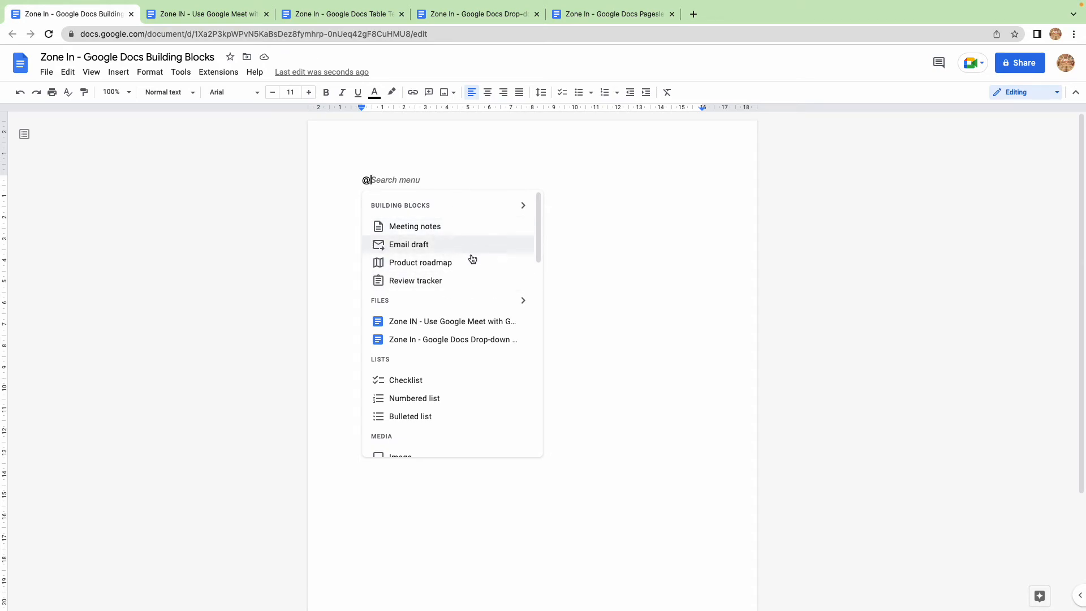
scroll(down, 3)
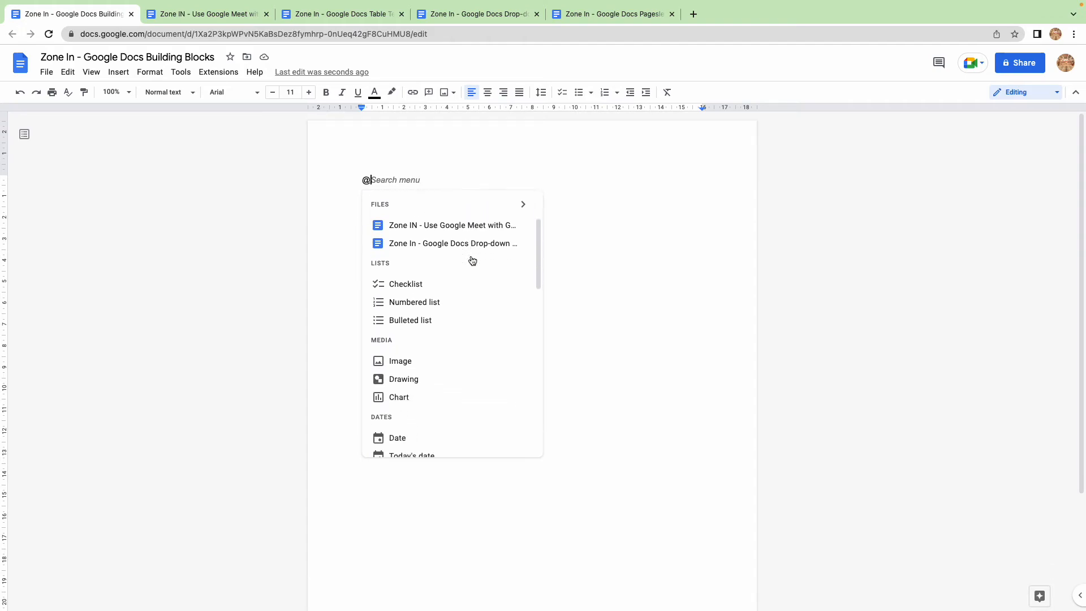
scroll(down, 3)
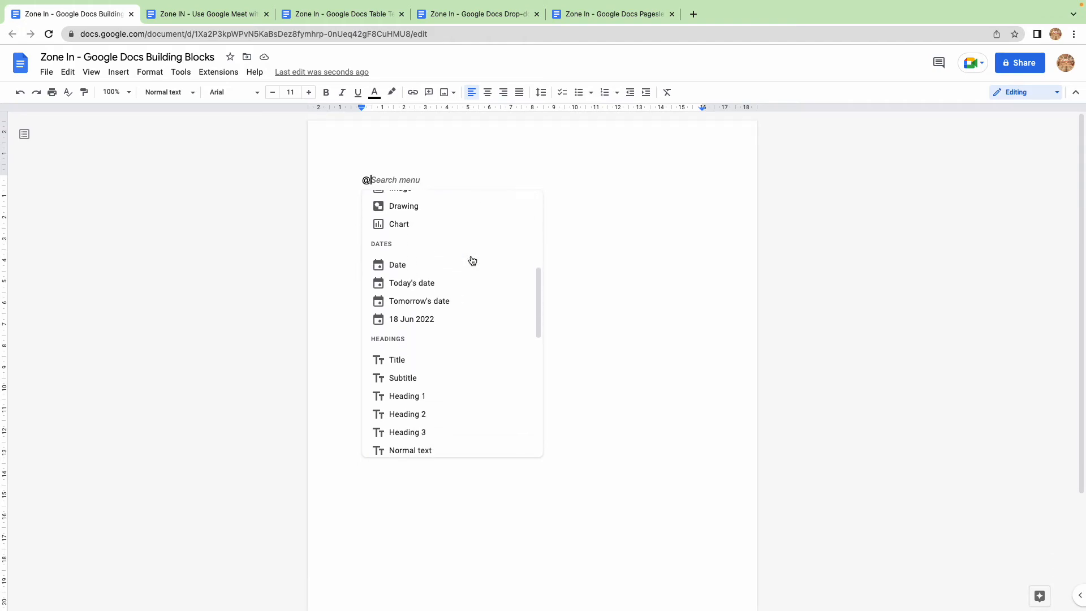
scroll(down, 3)
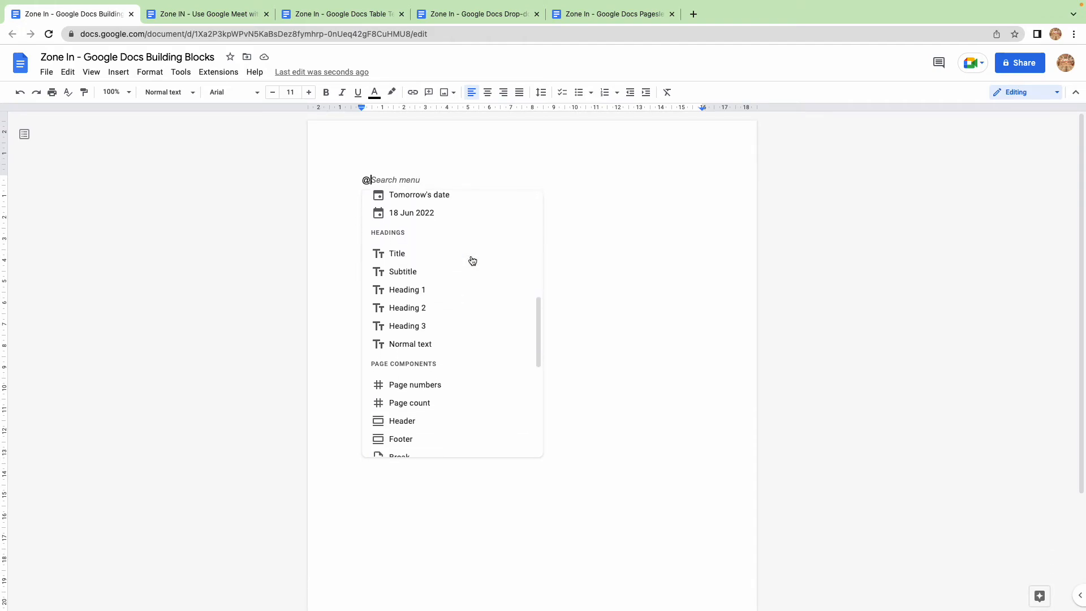
scroll(down, 3)
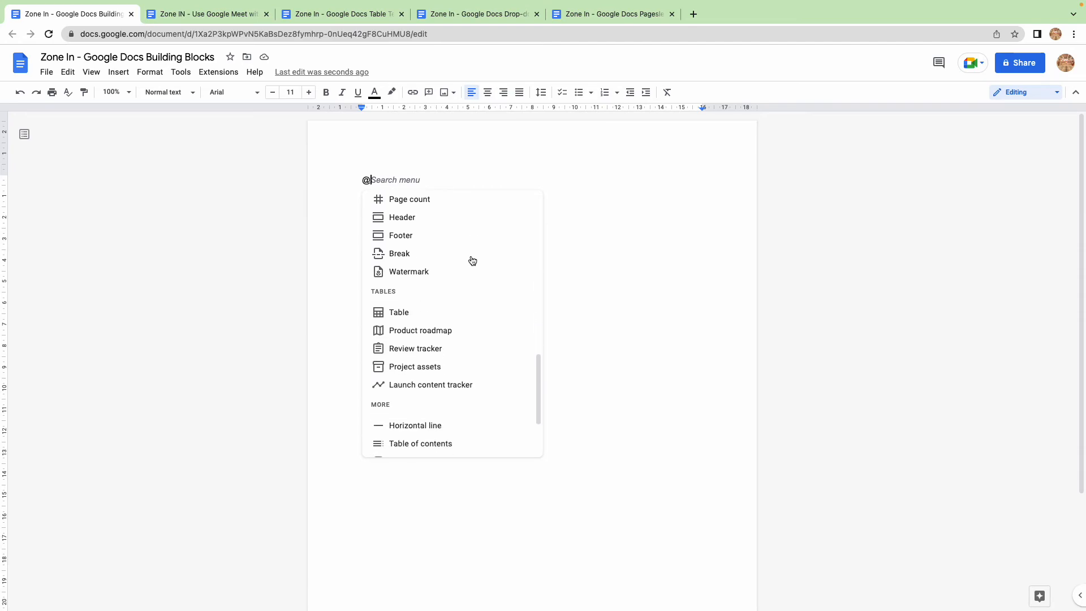
scroll(down, 3)
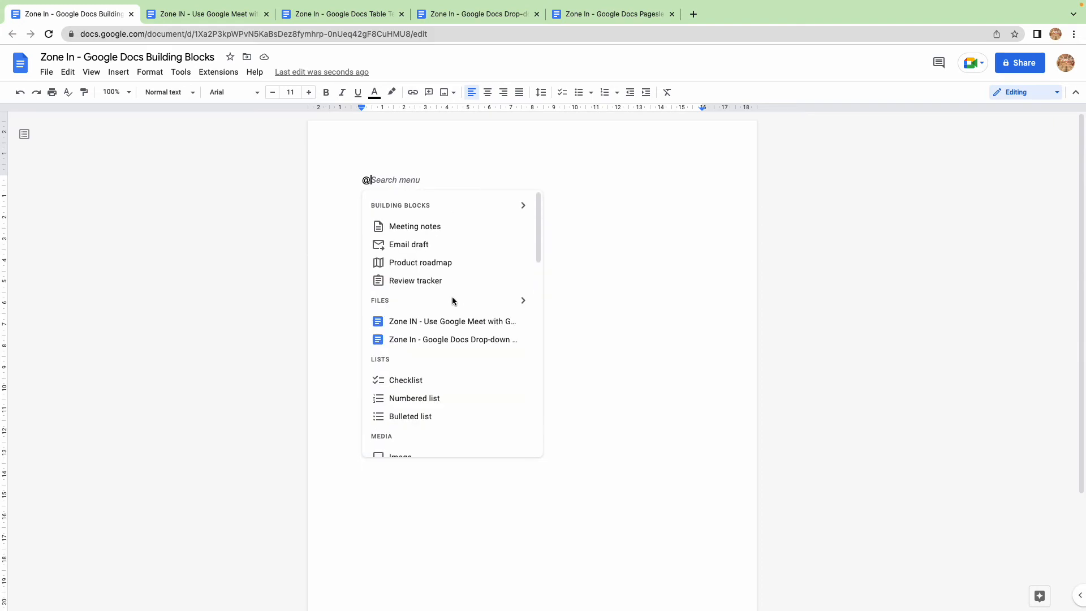
scroll(down, 3)
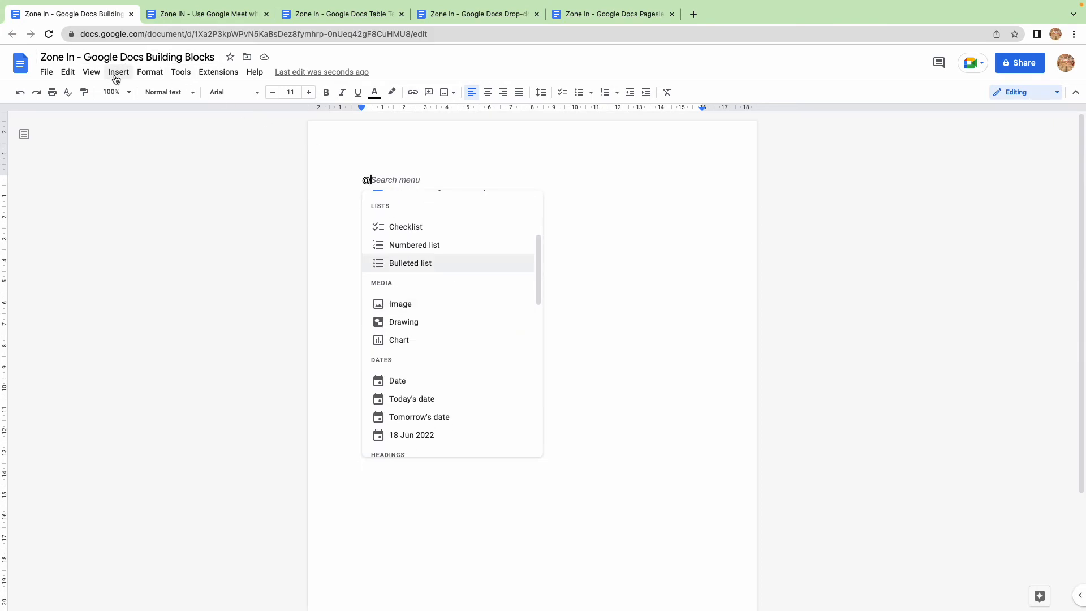
click(181, 72)
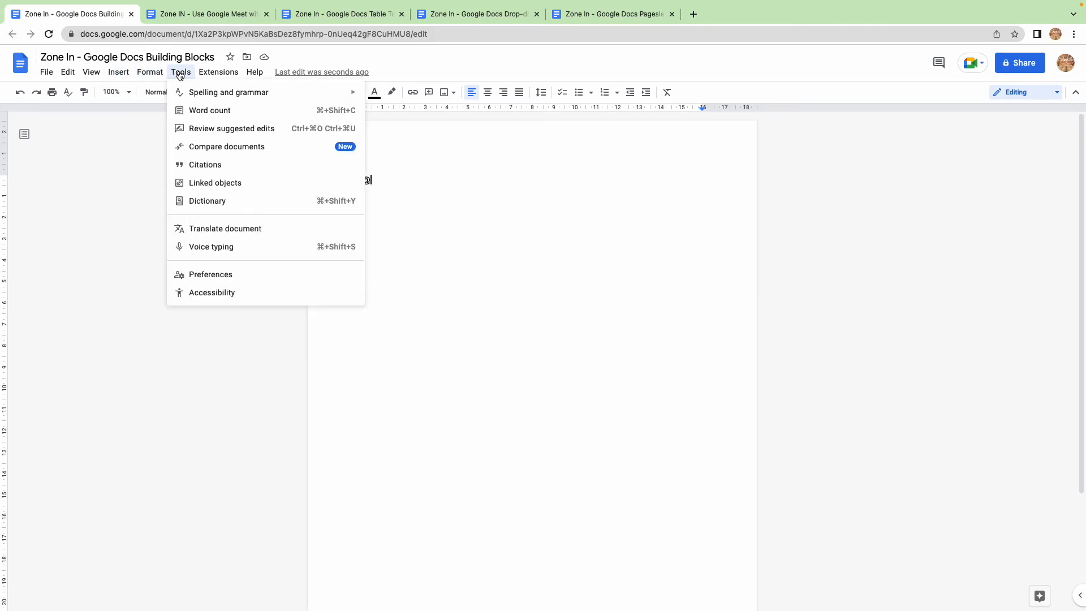
click(118, 73)
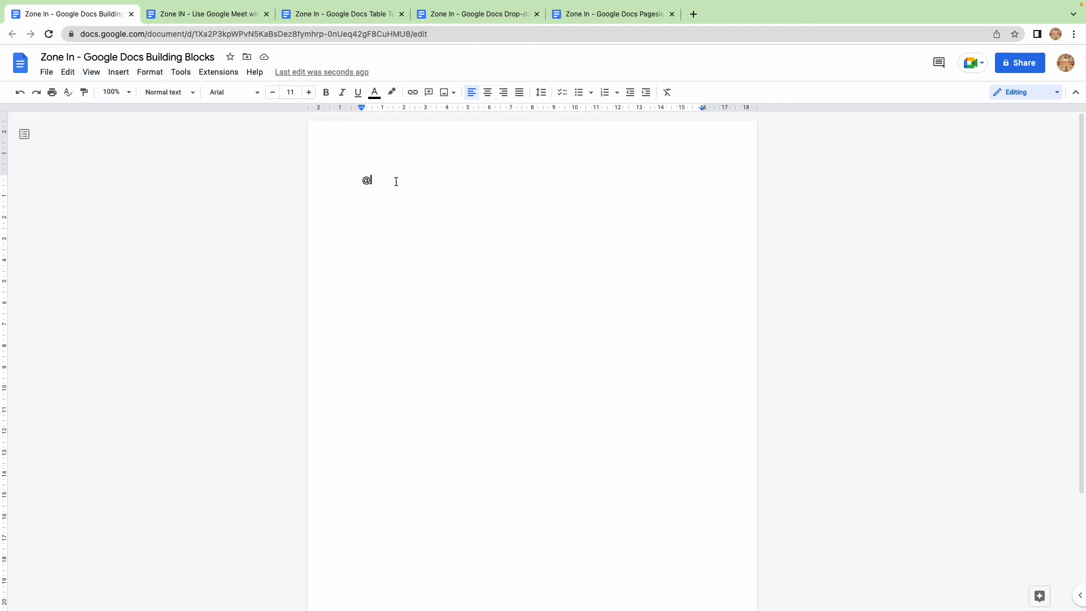
text(wa)
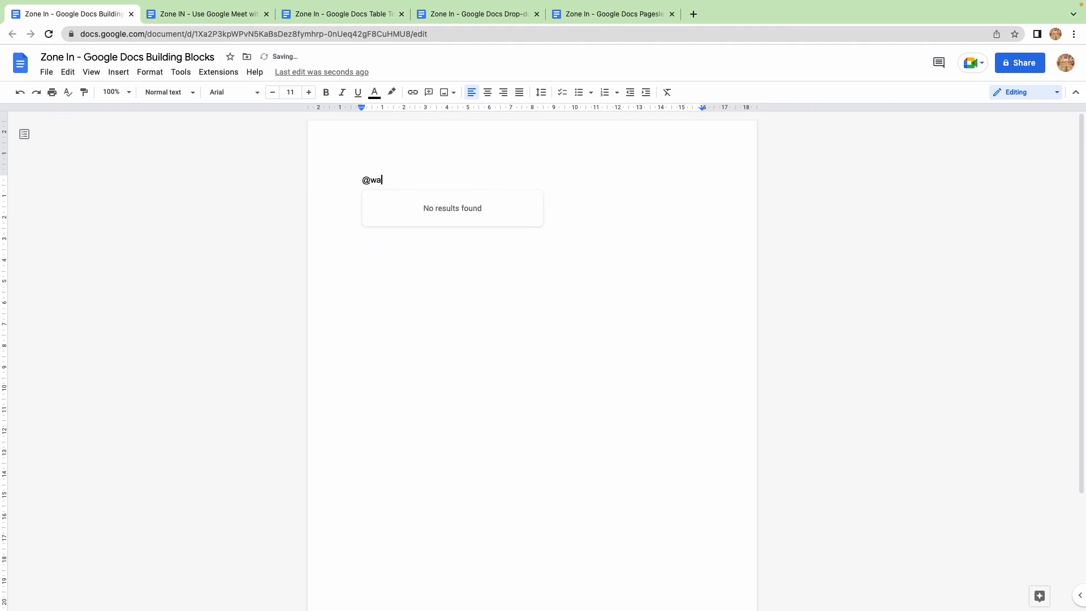
key(BackSpace)
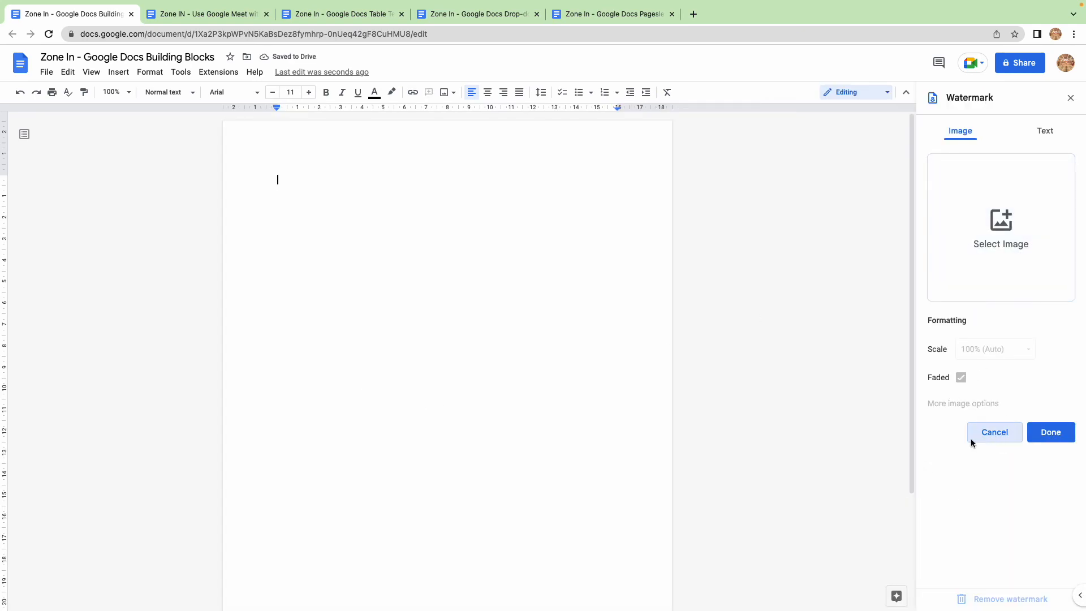
text(@)
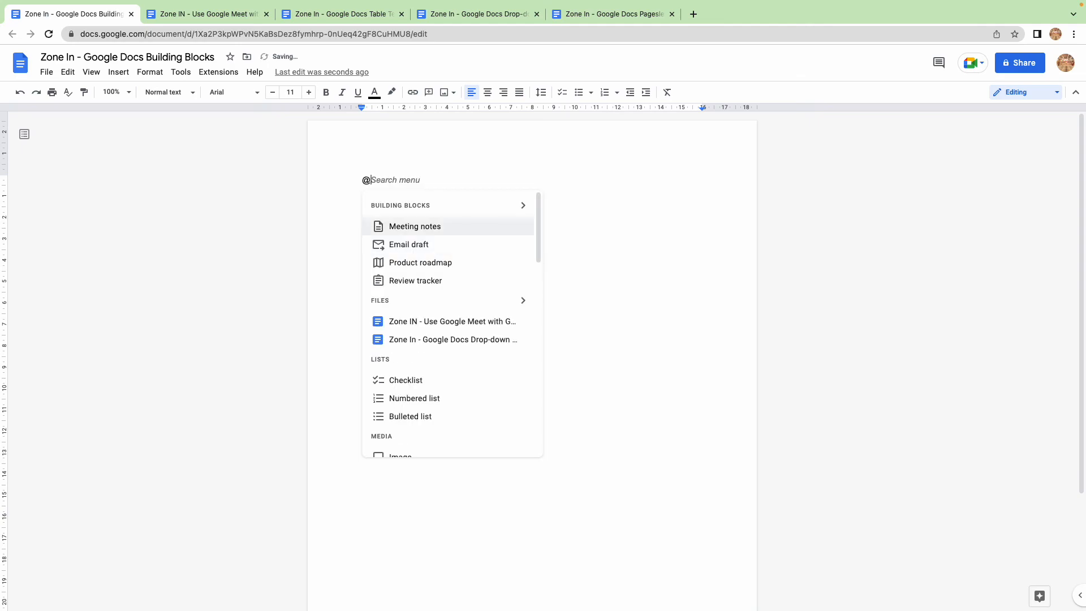
Step: Insert a Checklist from the Lists section, leaving one empty checkbox at the top
scroll(down, 3)
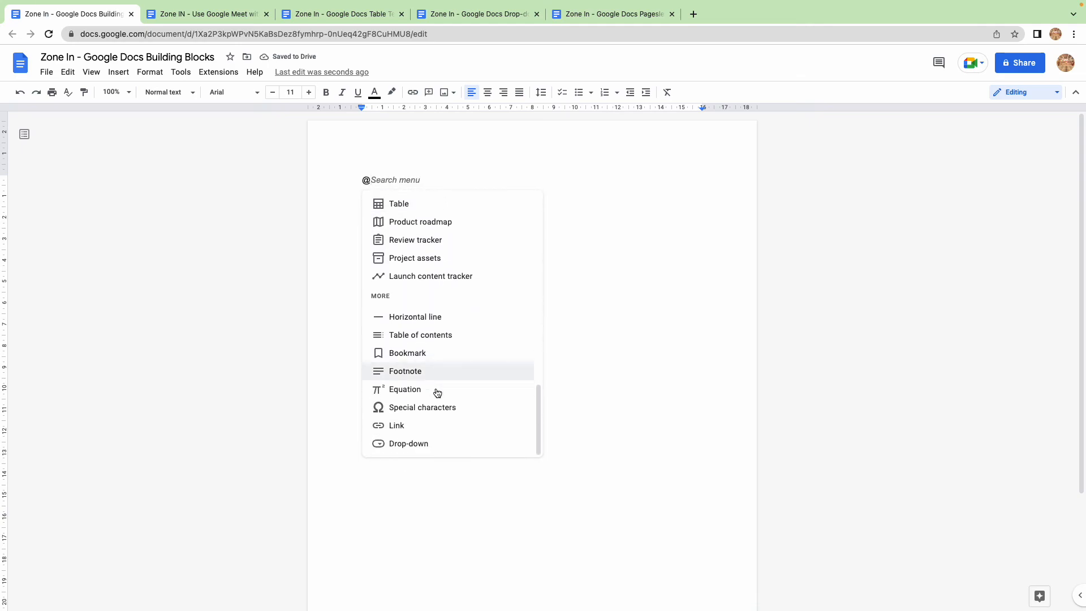
mouse_move(432, 426)
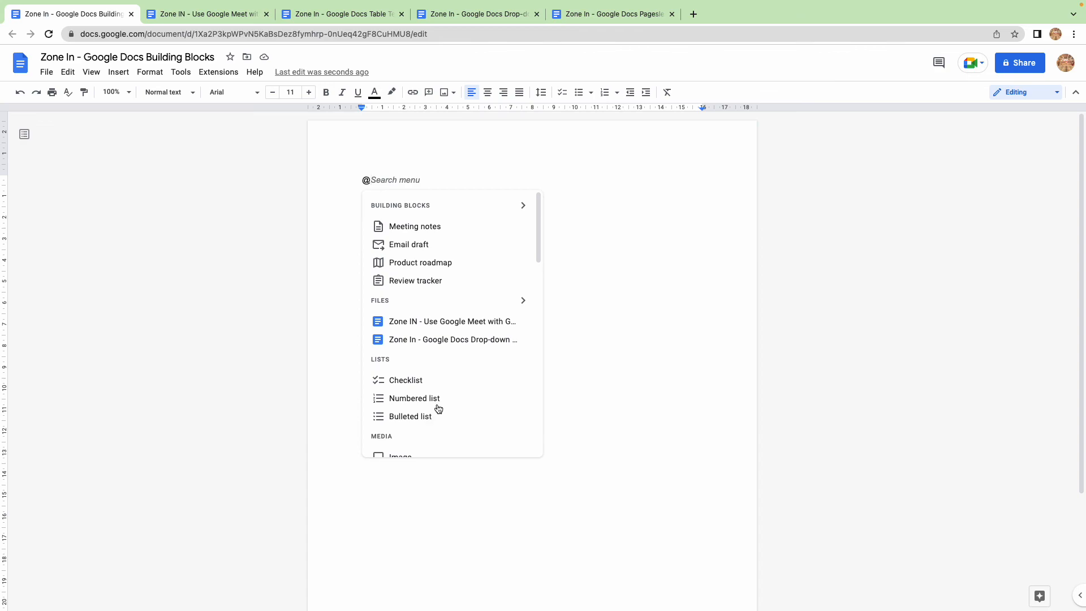
scroll(down, 3)
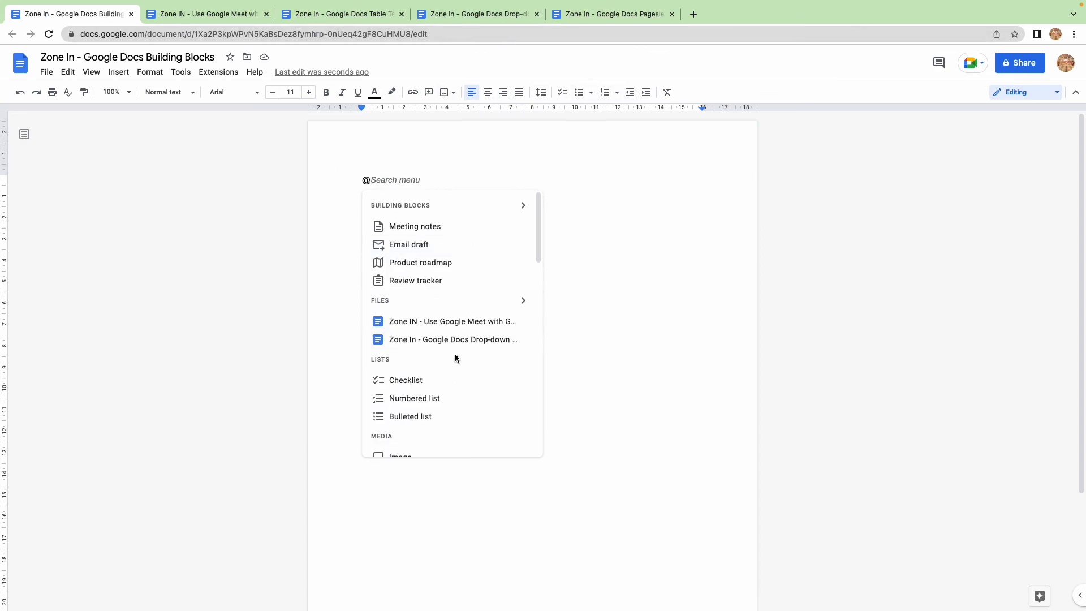
scroll(down, 3)
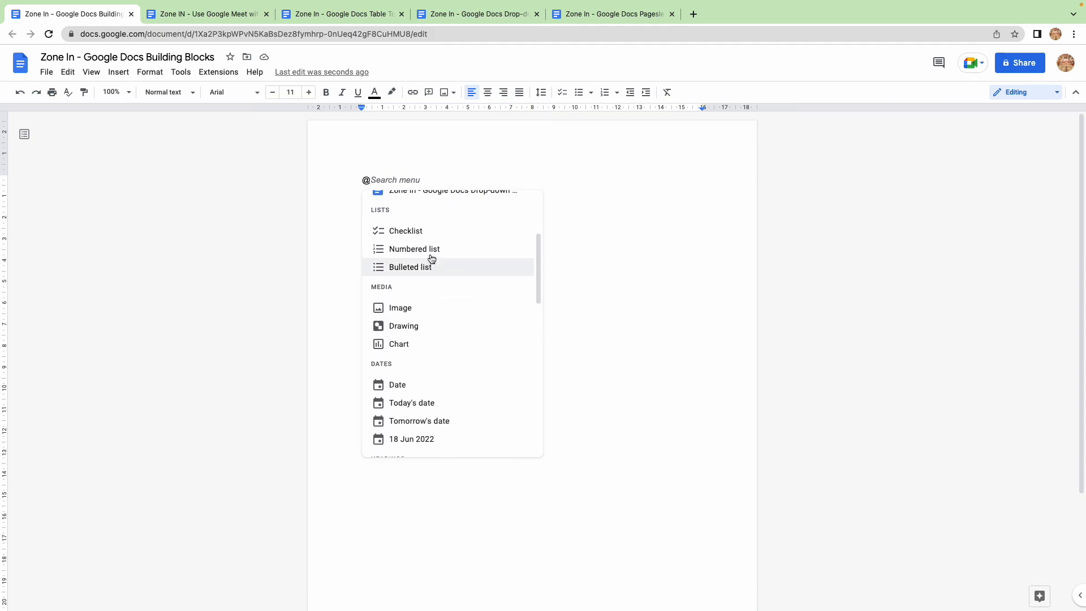
click(405, 229)
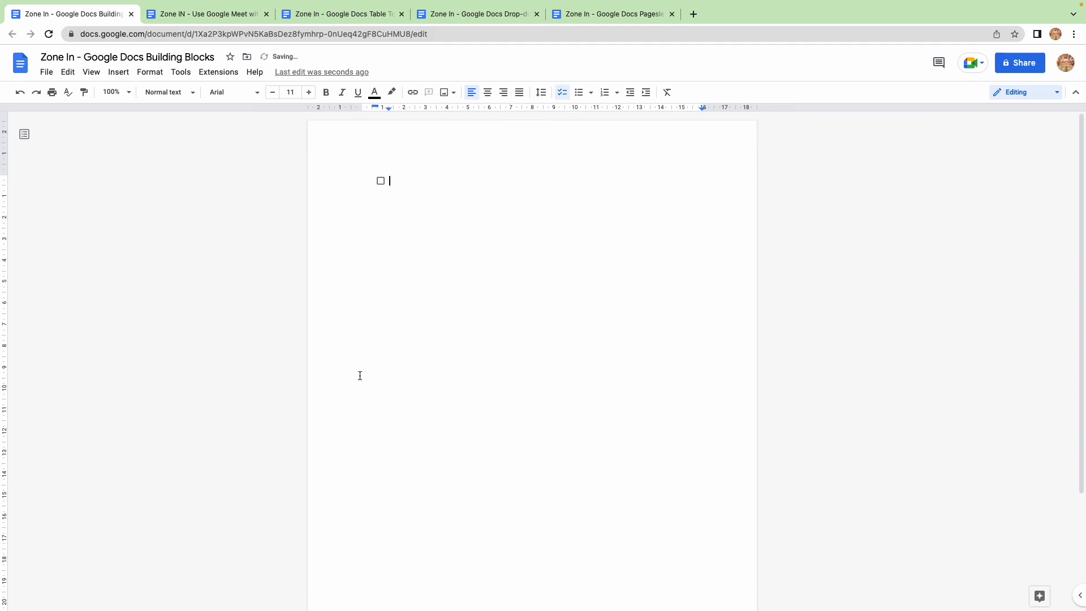